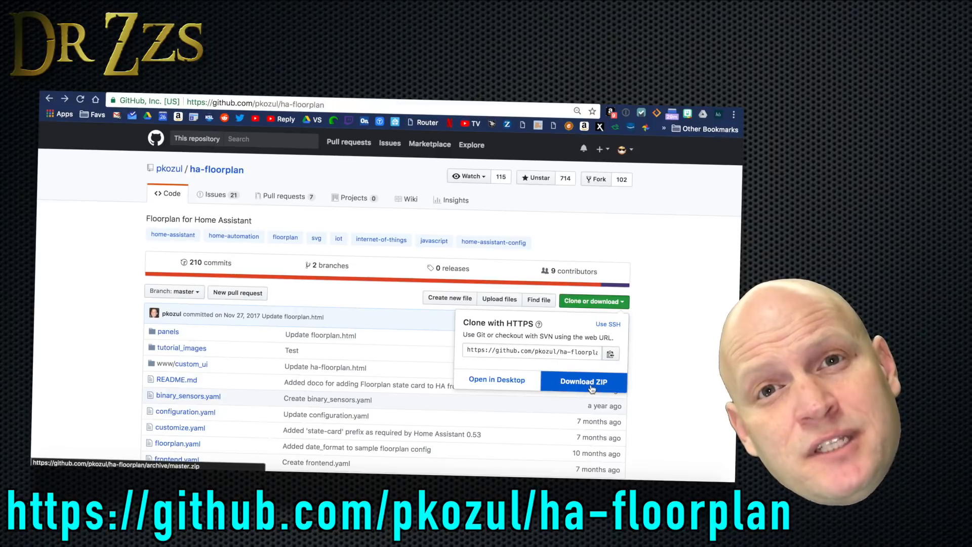
mouse_move(70, 390)
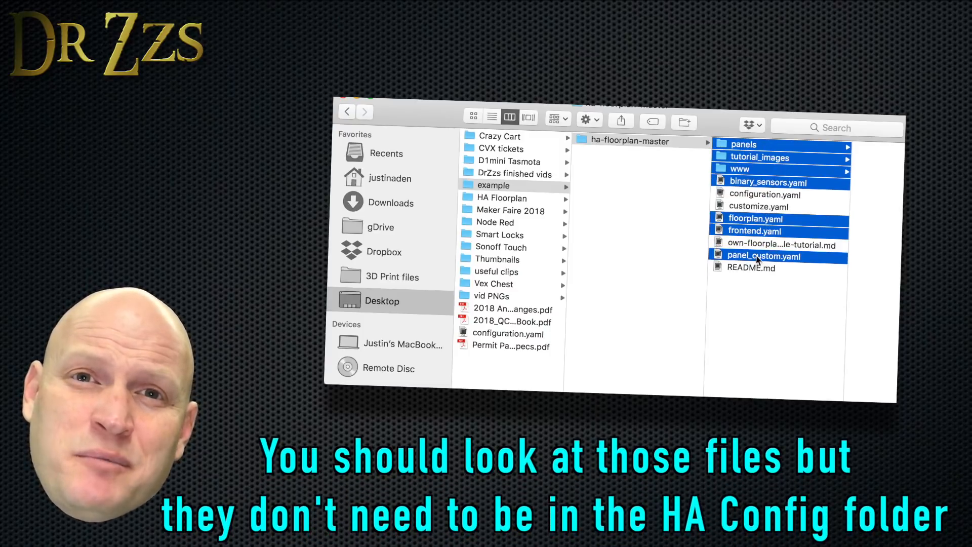
Paste the seven copied floorplan items into the Home Assistant config folder.
right_click(762, 256)
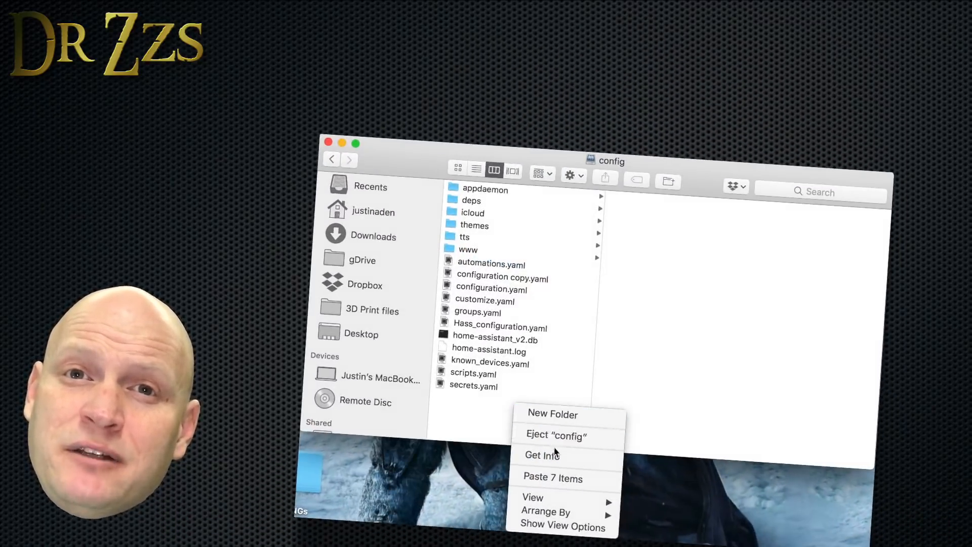
click(555, 477)
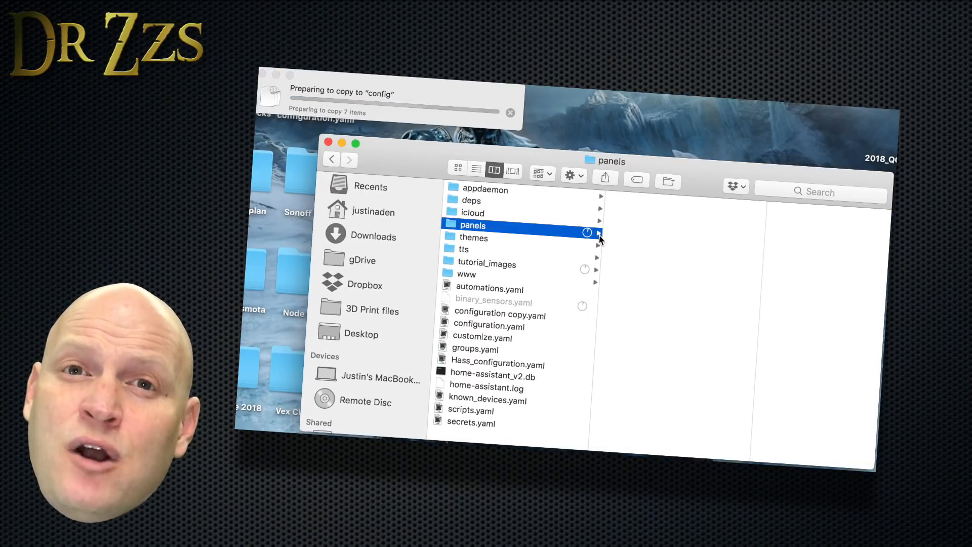
Browse into www and custom_ui to verify the copied contents.
click(466, 273)
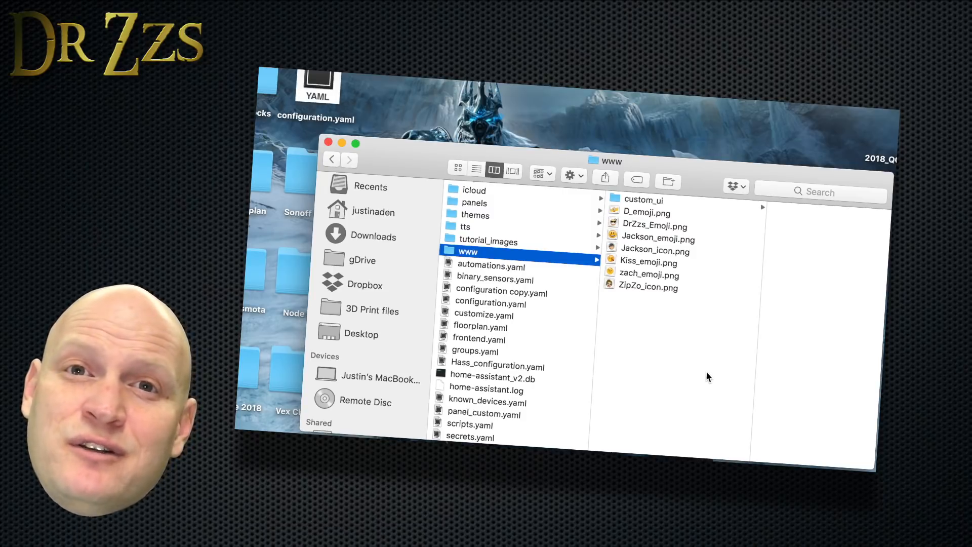
click(644, 200)
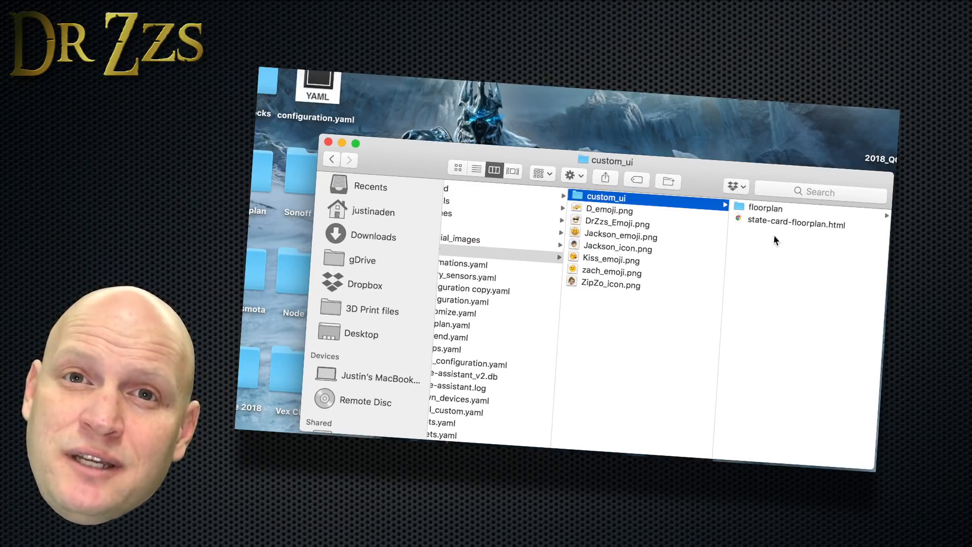
click(766, 207)
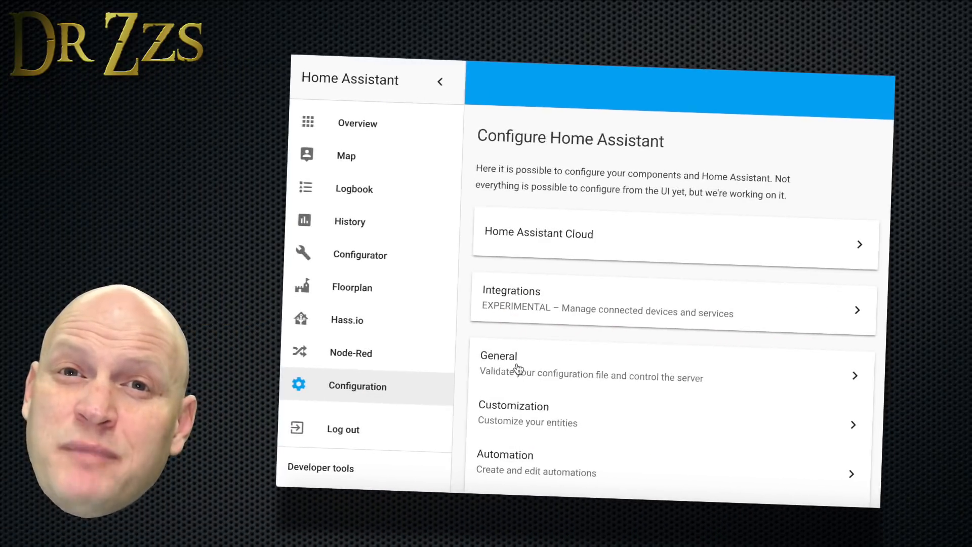
From General configuration, scroll to Server management and restart the Home Assistant server.
click(498, 356)
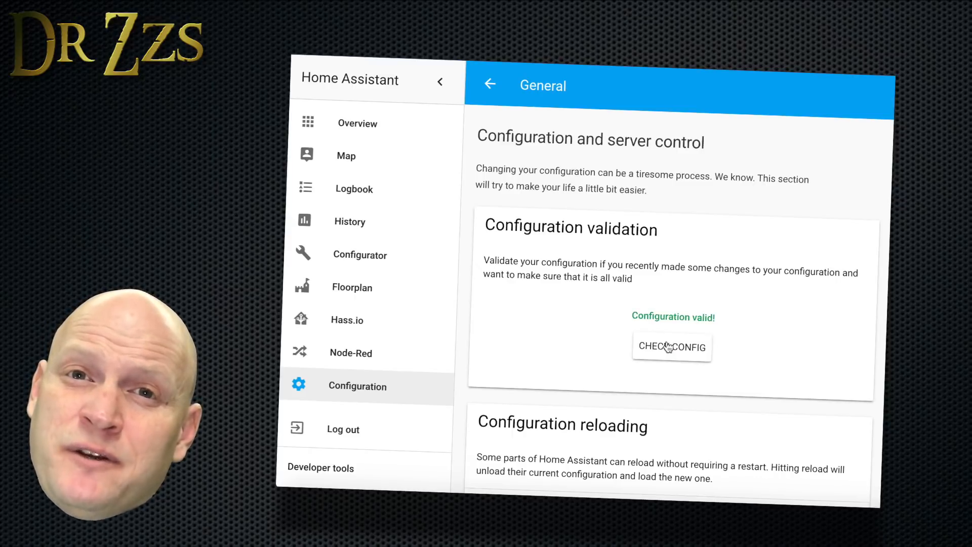
scroll(down, 3)
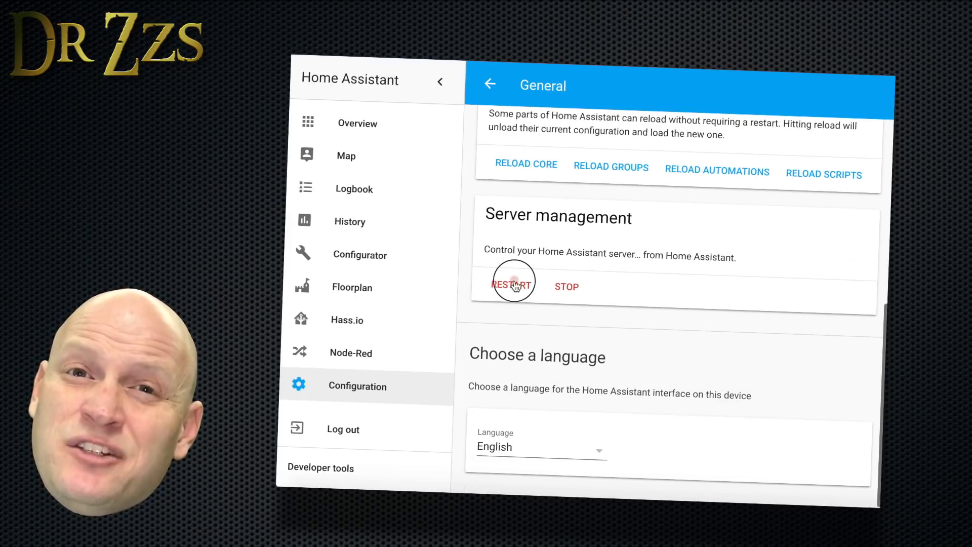
click(510, 286)
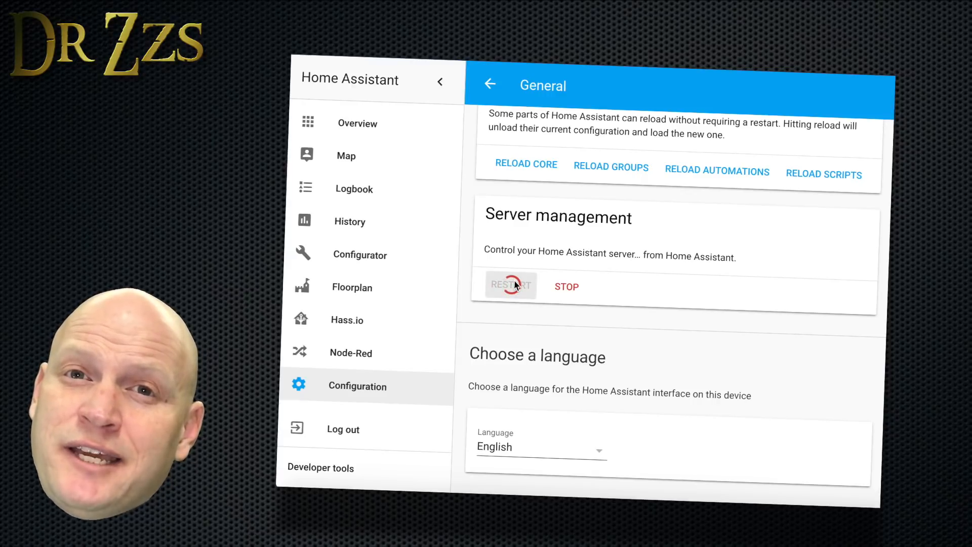
click(510, 286)
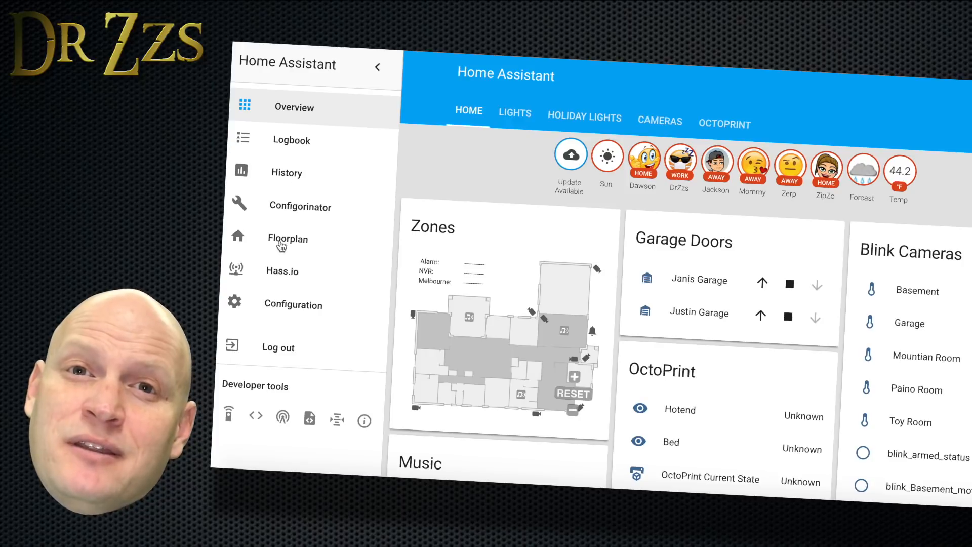
Select Floorplan in the Home Assistant sidebar to open the panel.
click(287, 238)
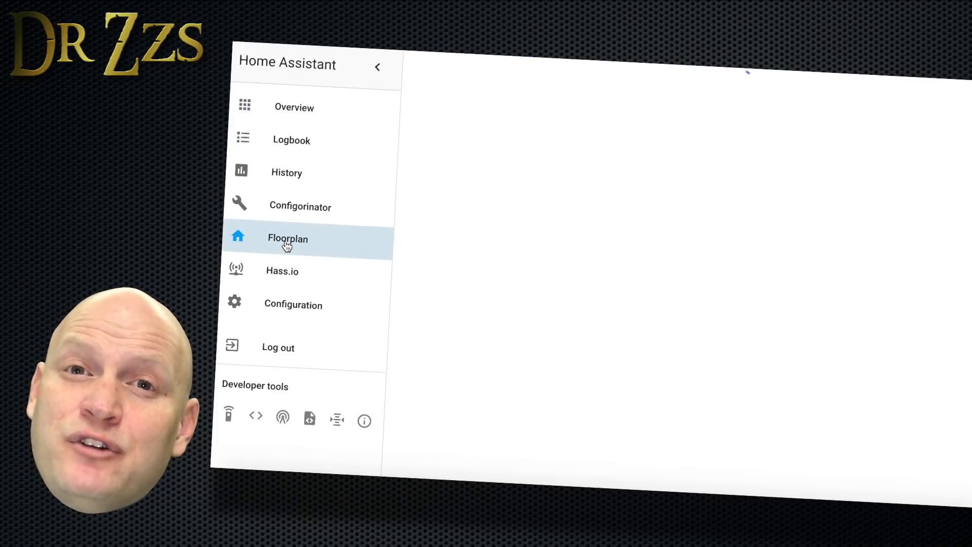
click(287, 238)
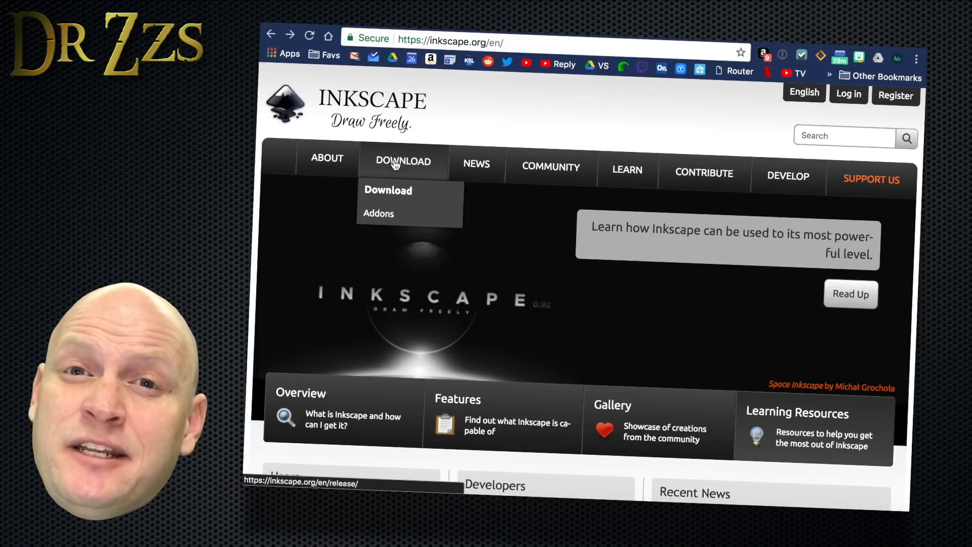
Choose the 64-bit Windows Store Inkscape download, then go to the Inkscape tutorials page.
click(387, 190)
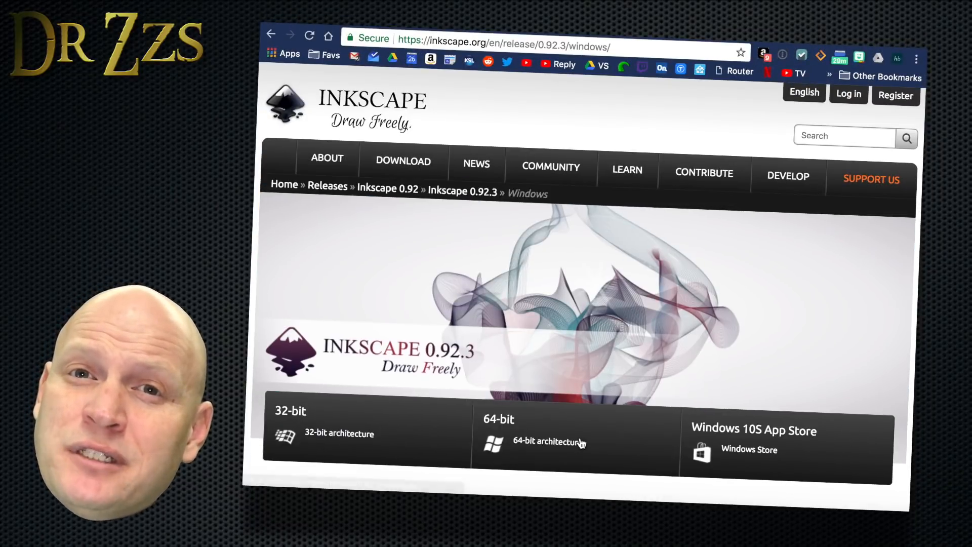
click(548, 440)
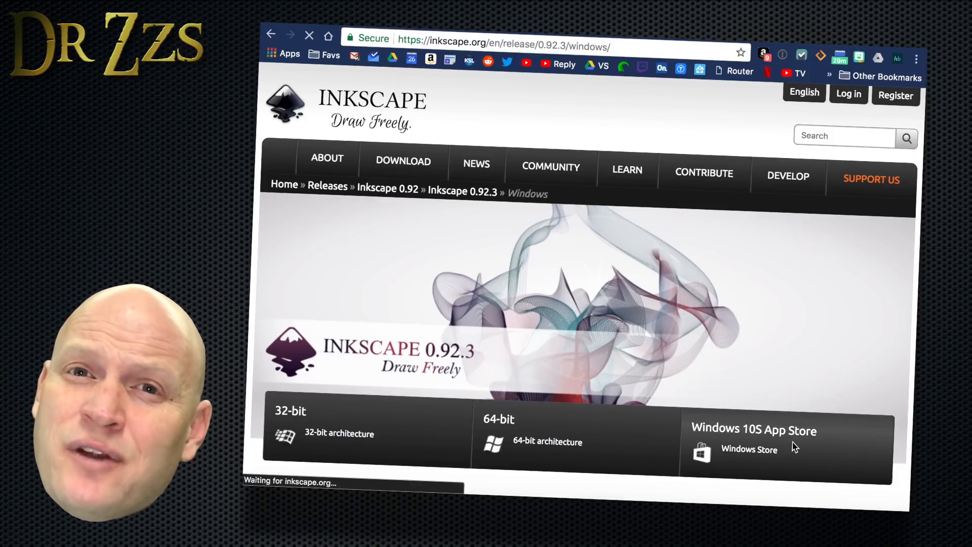
click(750, 449)
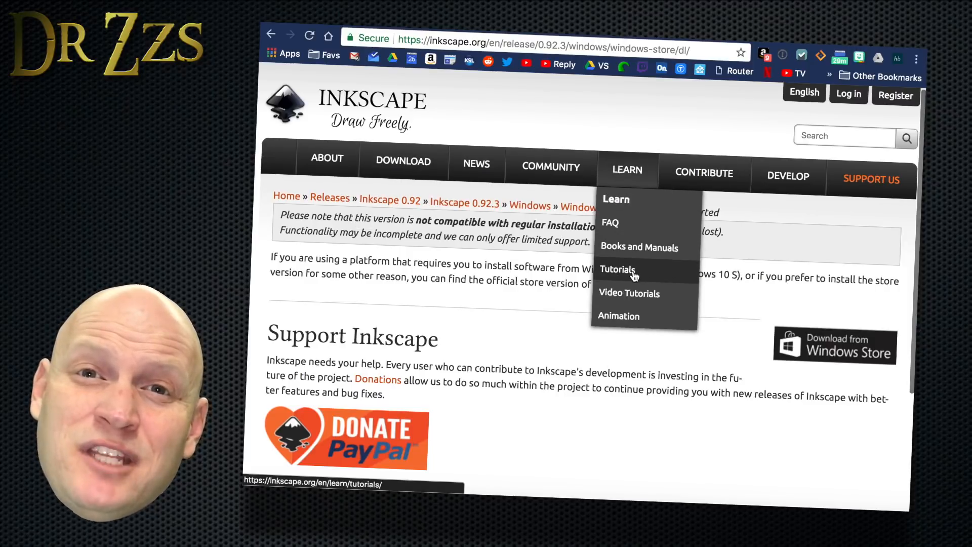
click(628, 292)
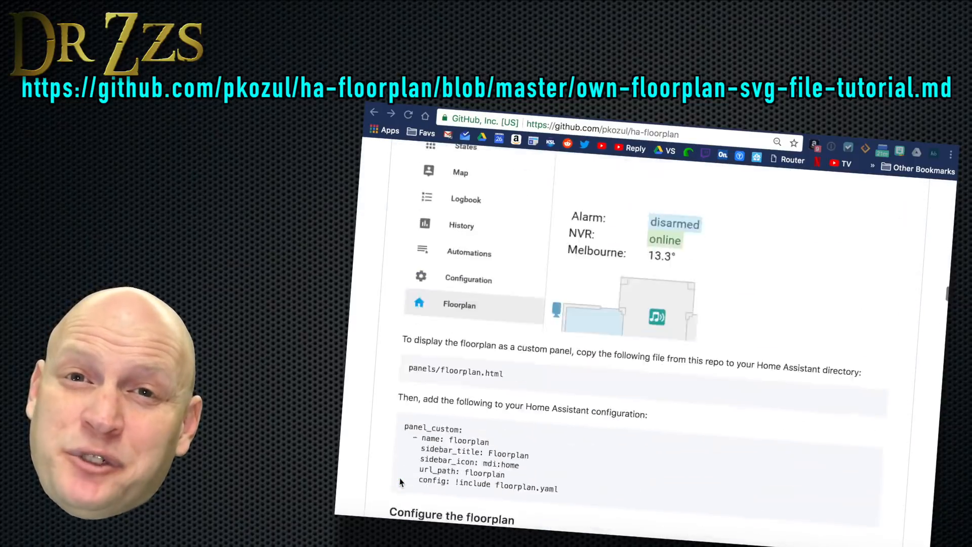
Scroll the GitHub floorplan SVG tutorial down to the Document Properties section.
scroll(down, 3)
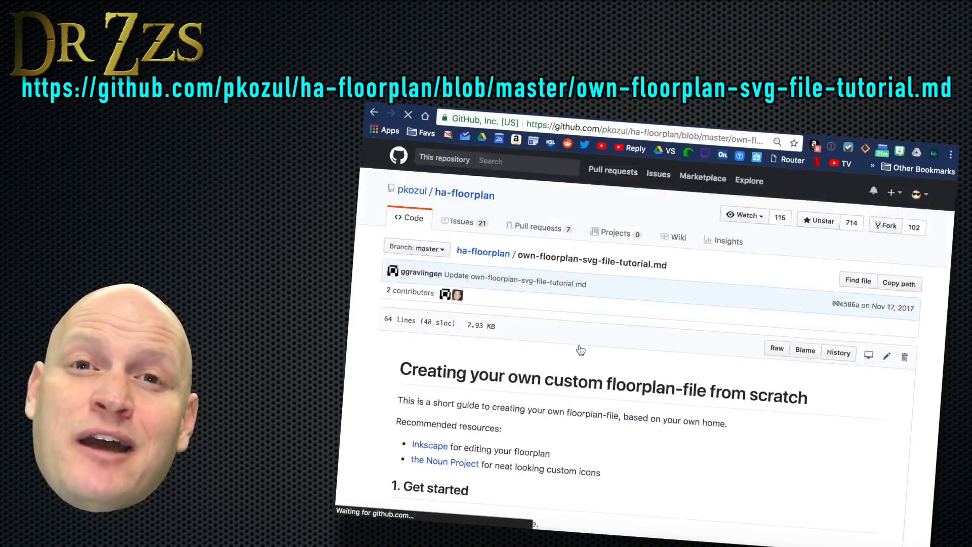
scroll(down, 3)
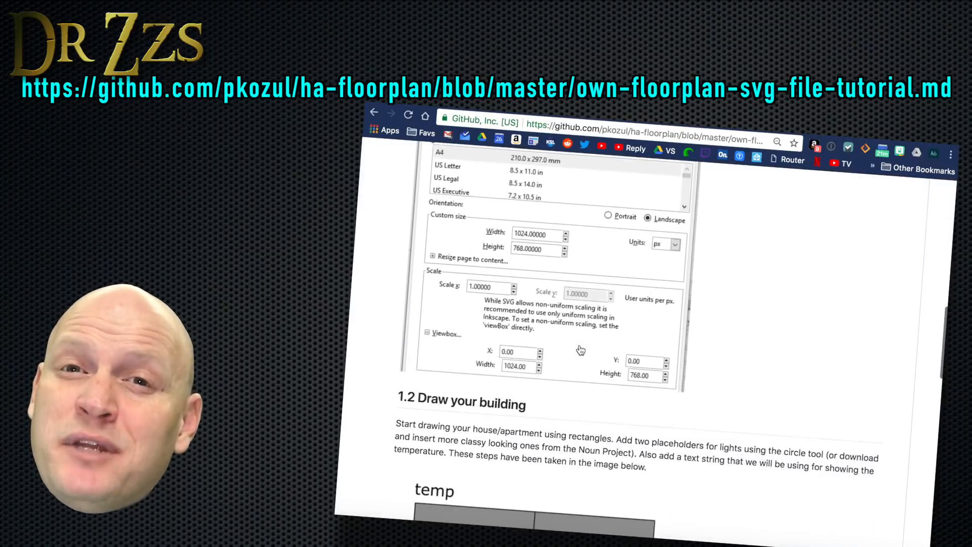
scroll(down, 3)
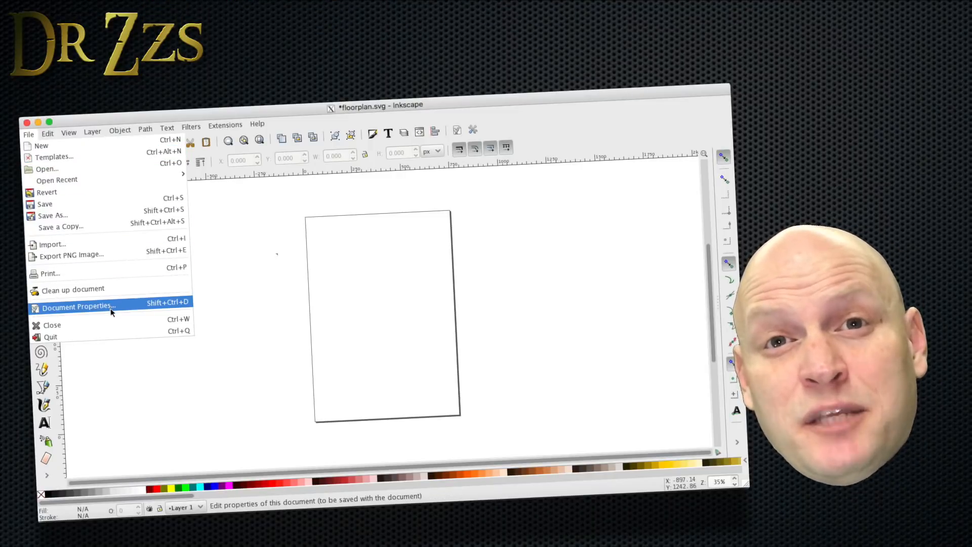
In Document Properties, set the page to px units with width 1024 and height 768.
click(78, 306)
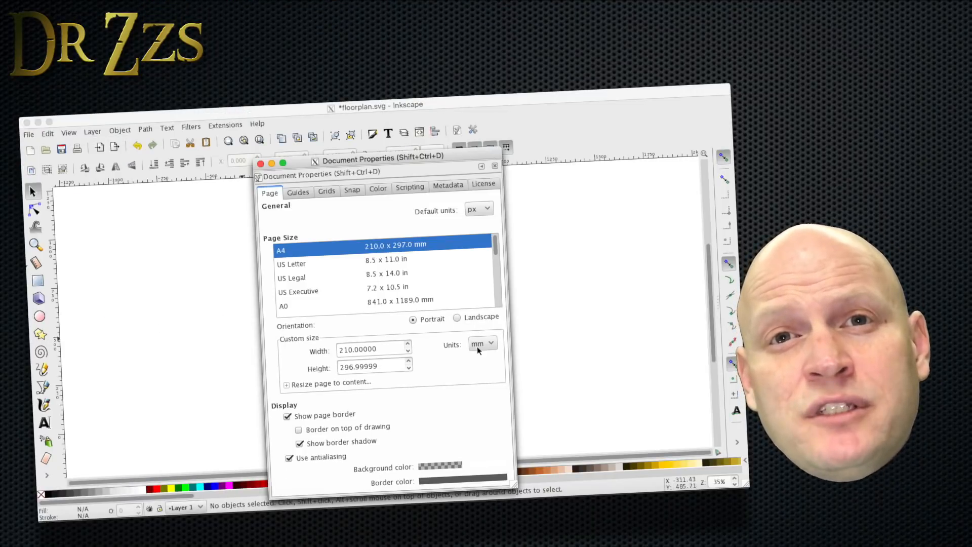
click(482, 343)
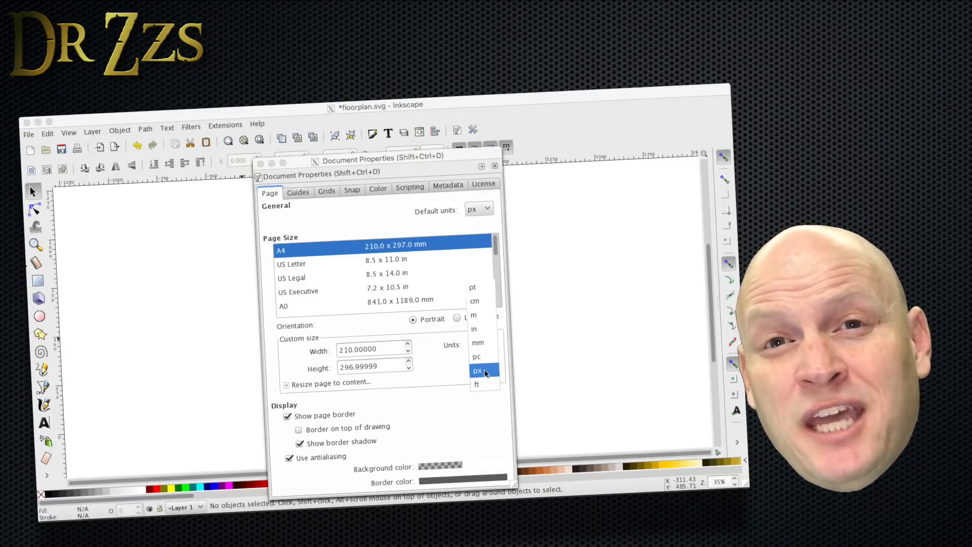
click(477, 371)
text(102)
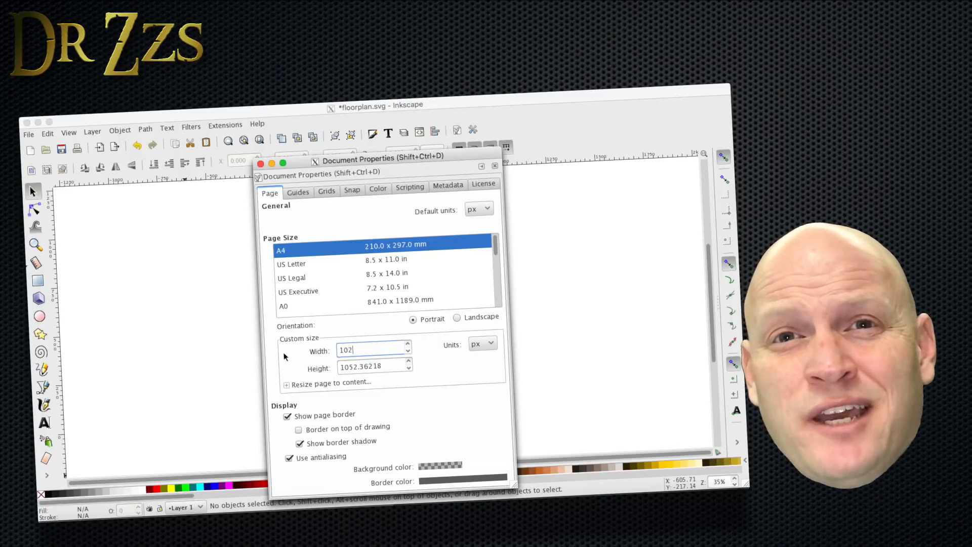
text(4.00000)
click(375, 366)
text(7)
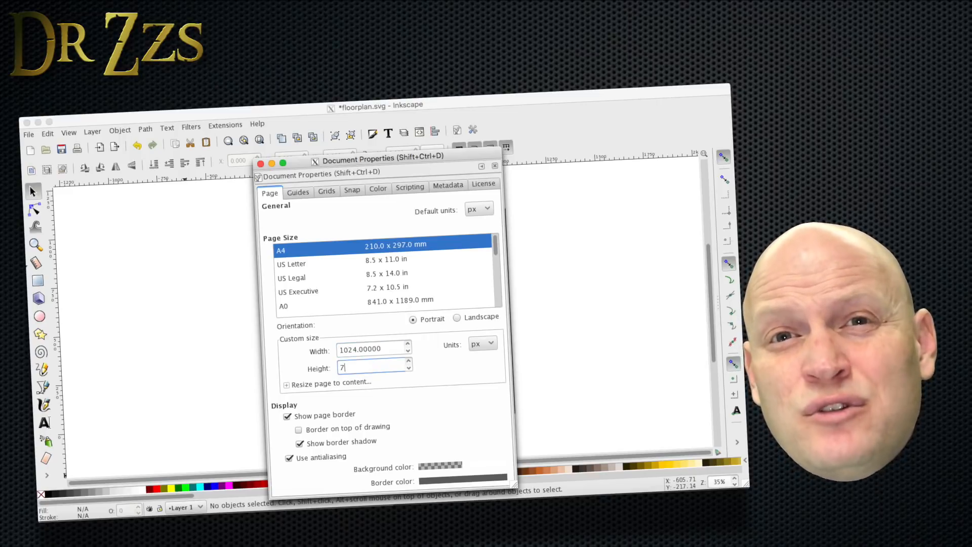
text(68)
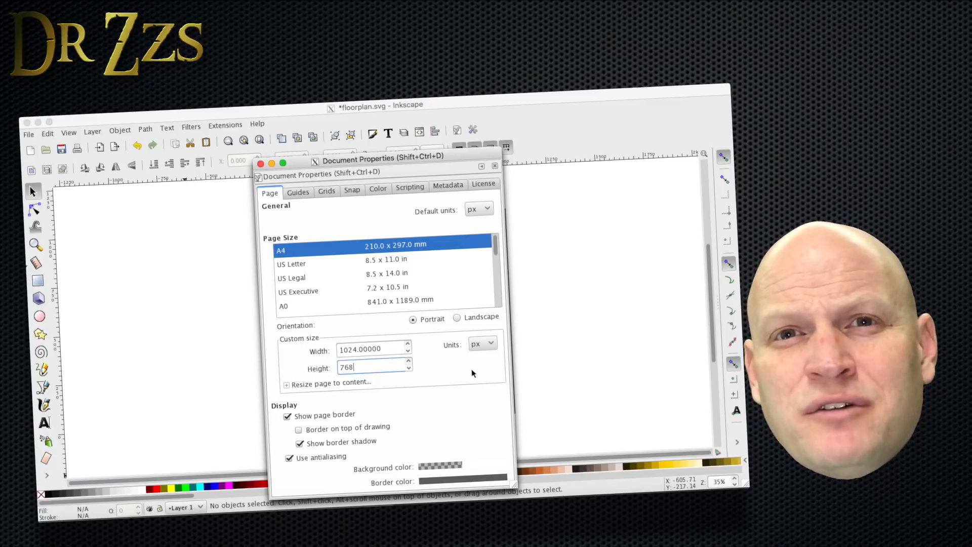
mouse_move(452, 405)
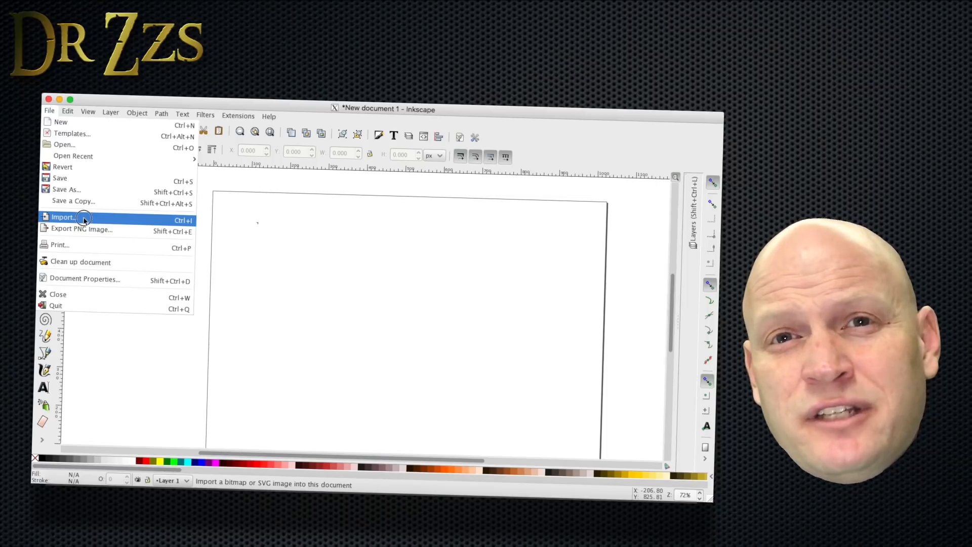
Import the PNG from the vid PNGs folder as an embedded bitmap.
click(61, 217)
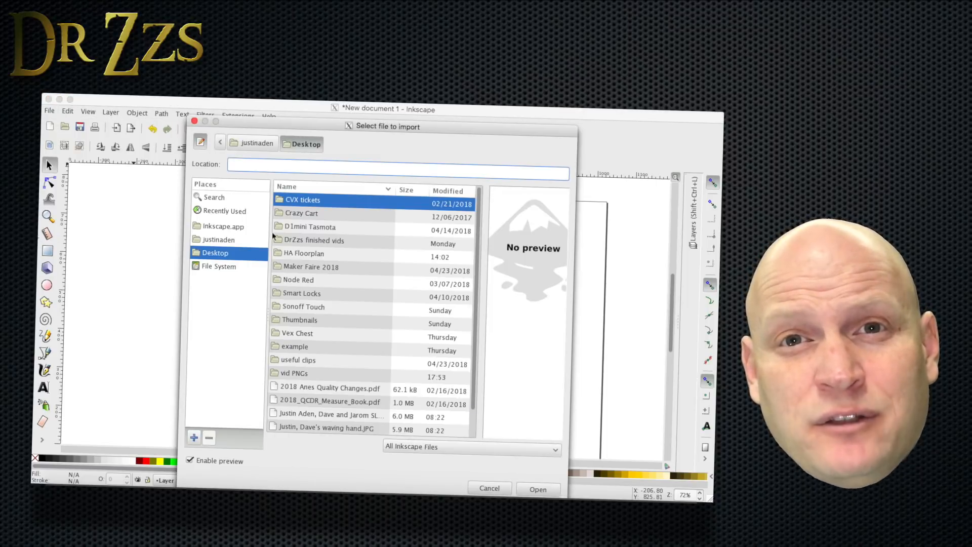
mouse_move(307, 325)
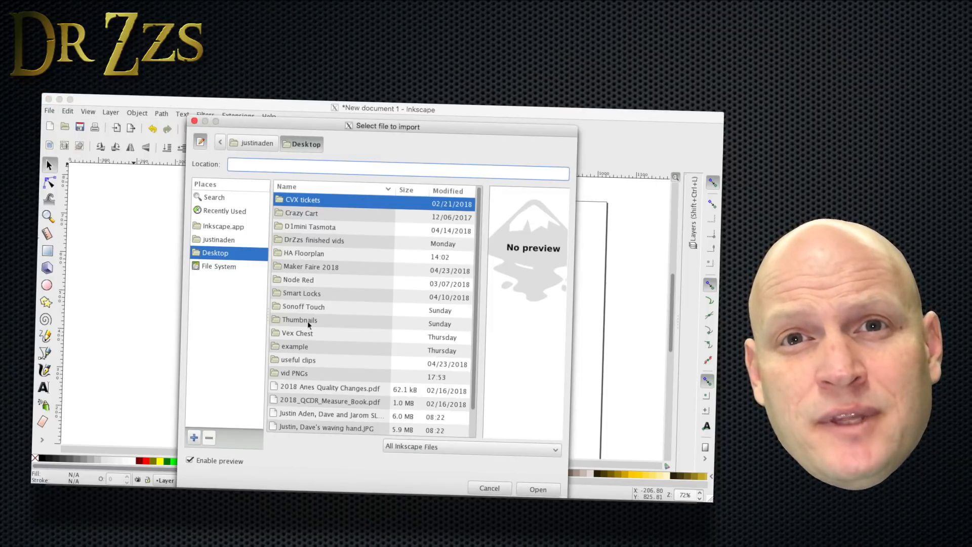
double_click(295, 372)
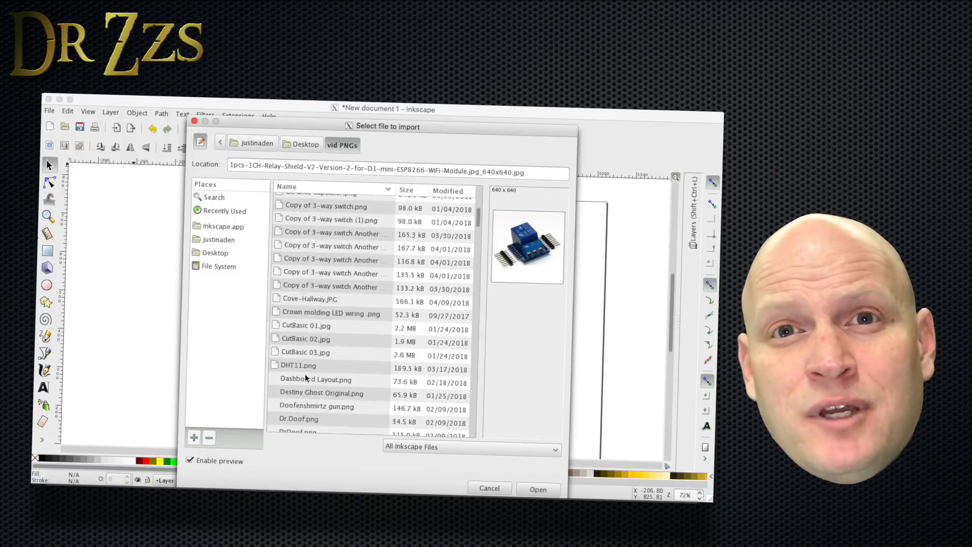
click(537, 489)
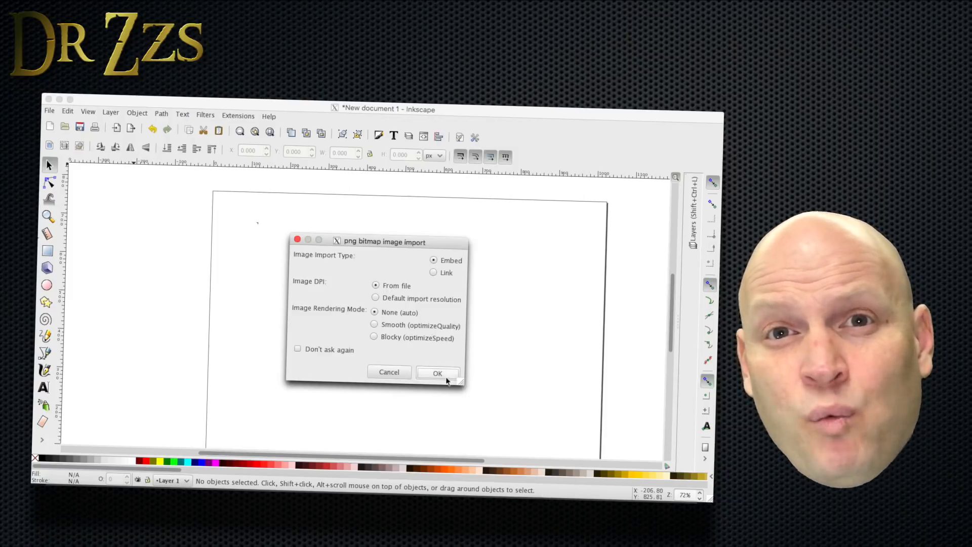
click(437, 373)
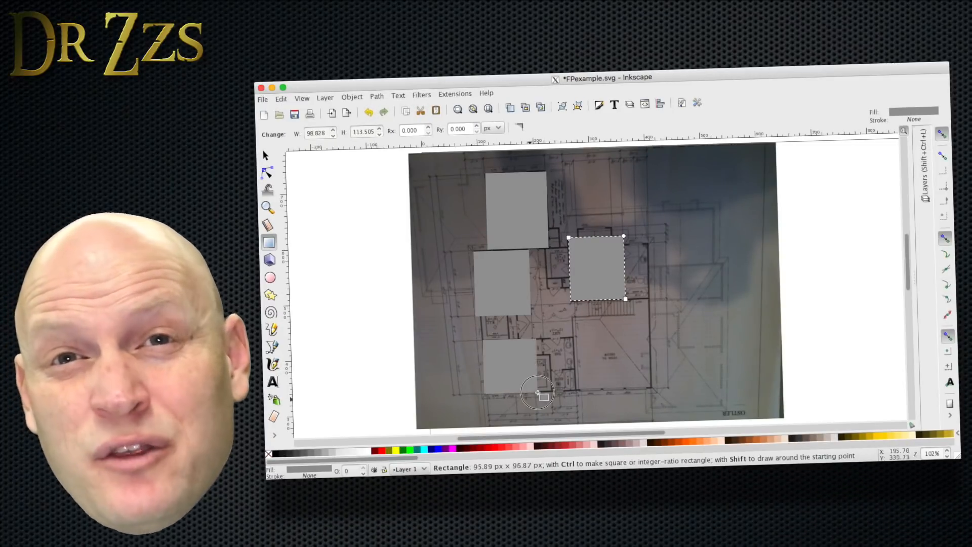
Draw the exterior and interior wall paths with the Bezier tool, finishing each line.
click(272, 346)
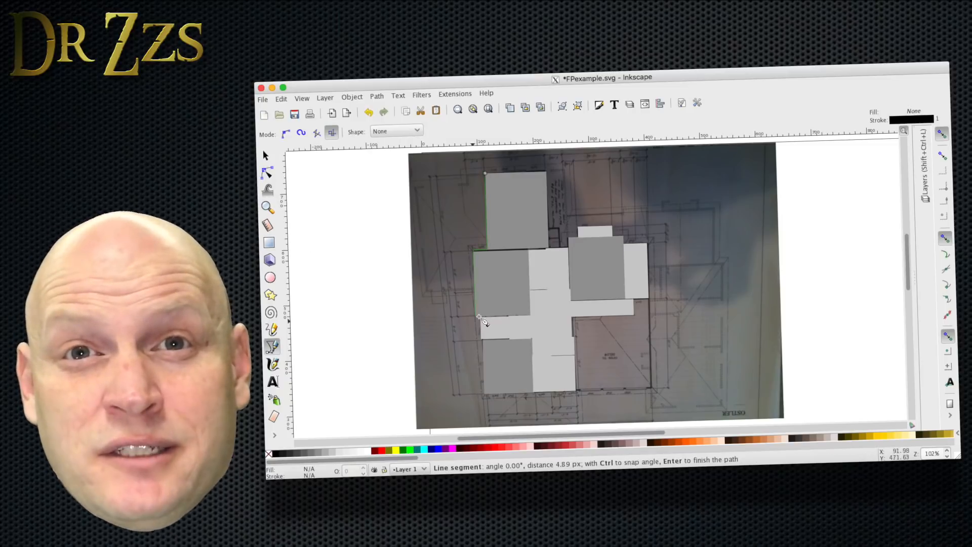
click(625, 241)
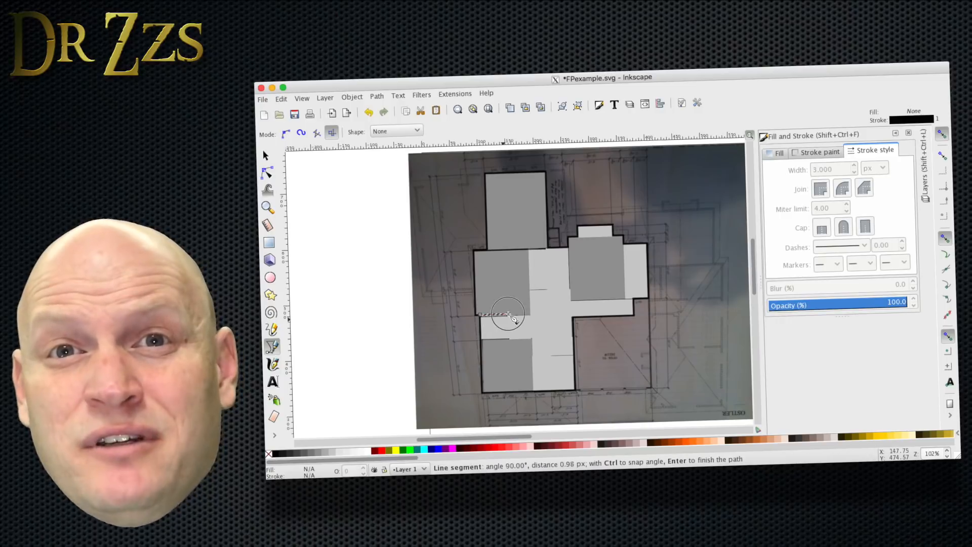
key(Return)
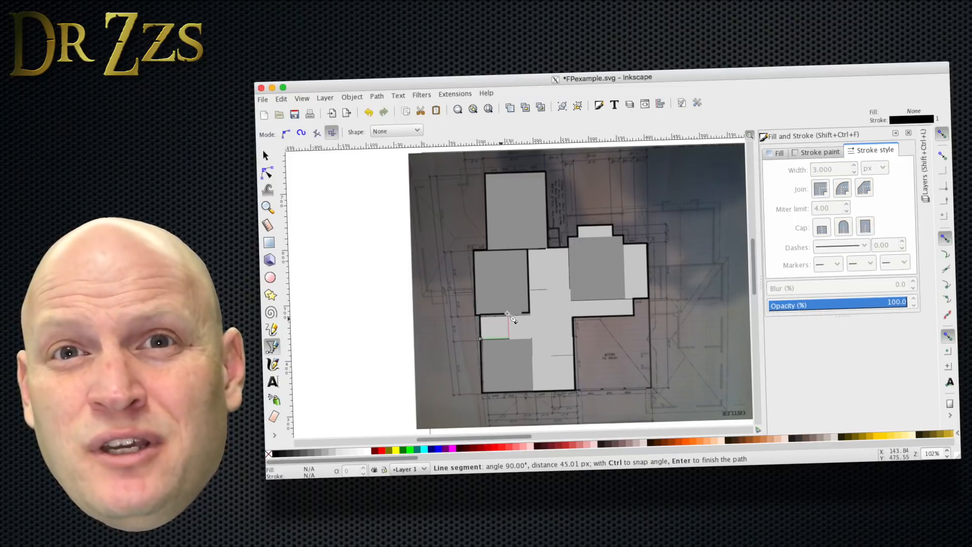
key(Return)
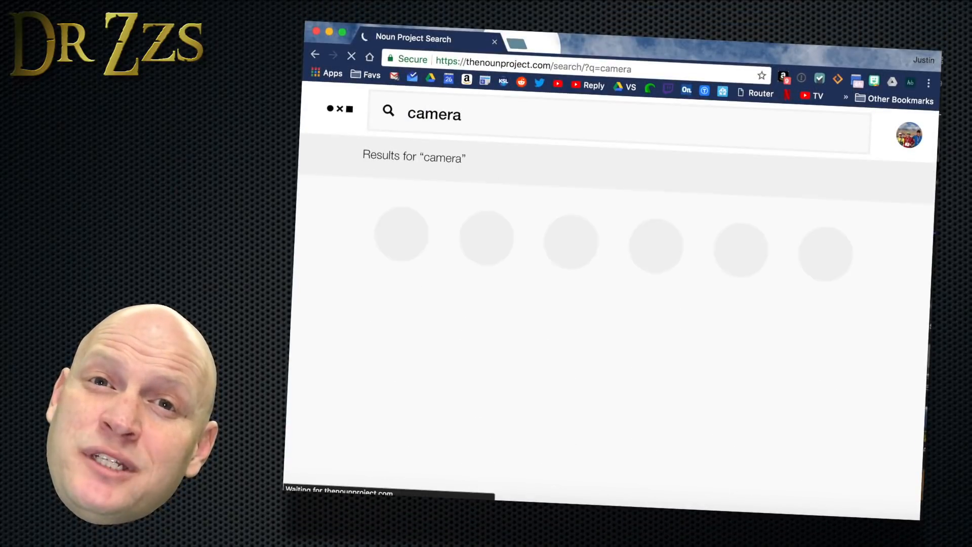
Search Noun Project for cctv, lock, car and alarm, then download the alarm bell icon as SVG.
text(cctv)
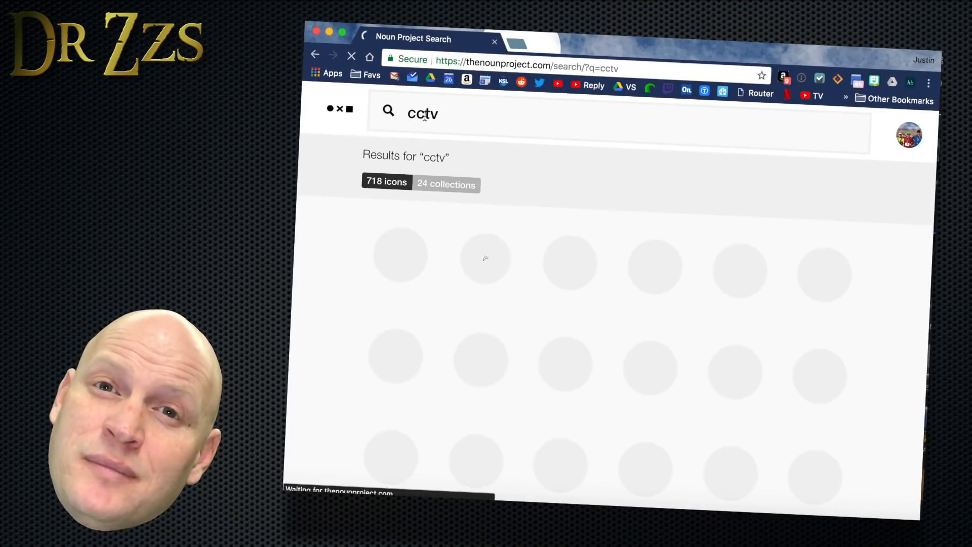
text(lock)
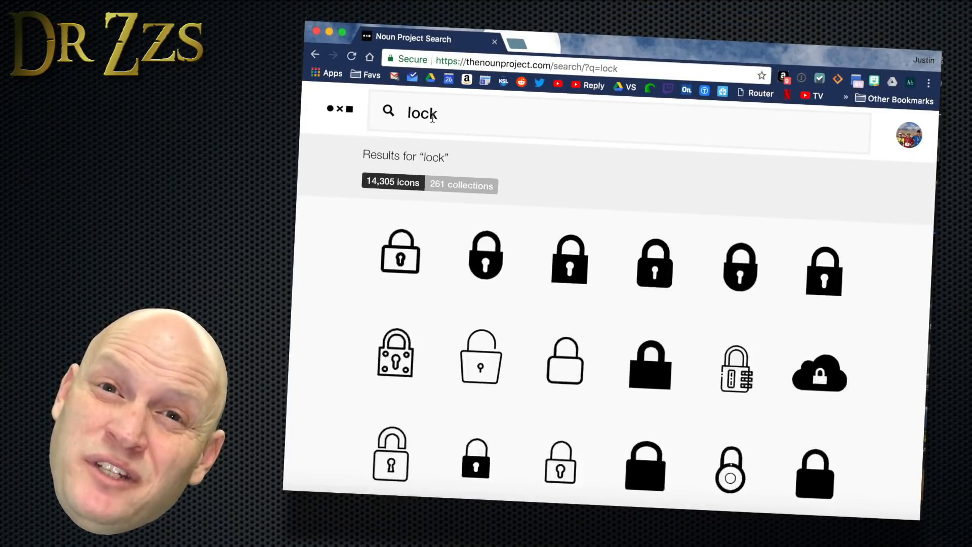
text(car)
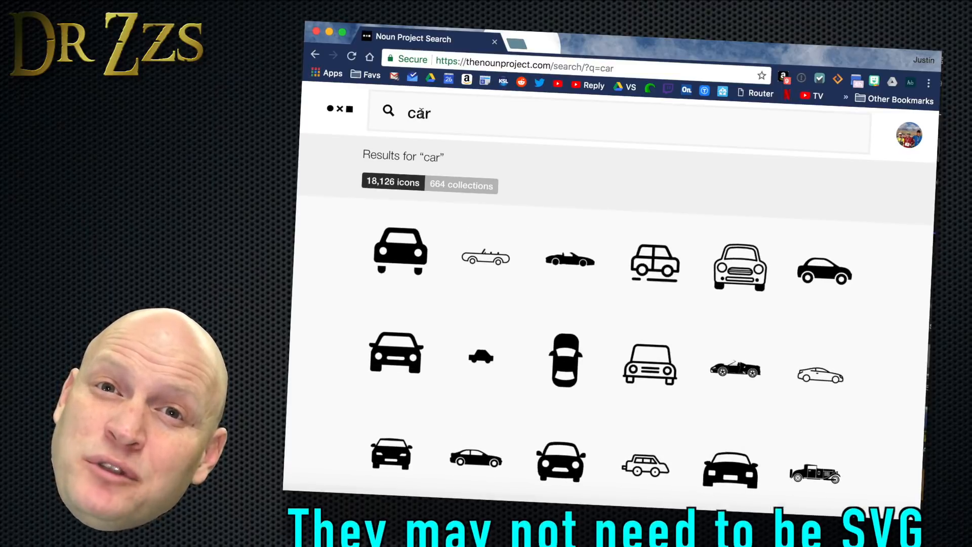
text(alarm)
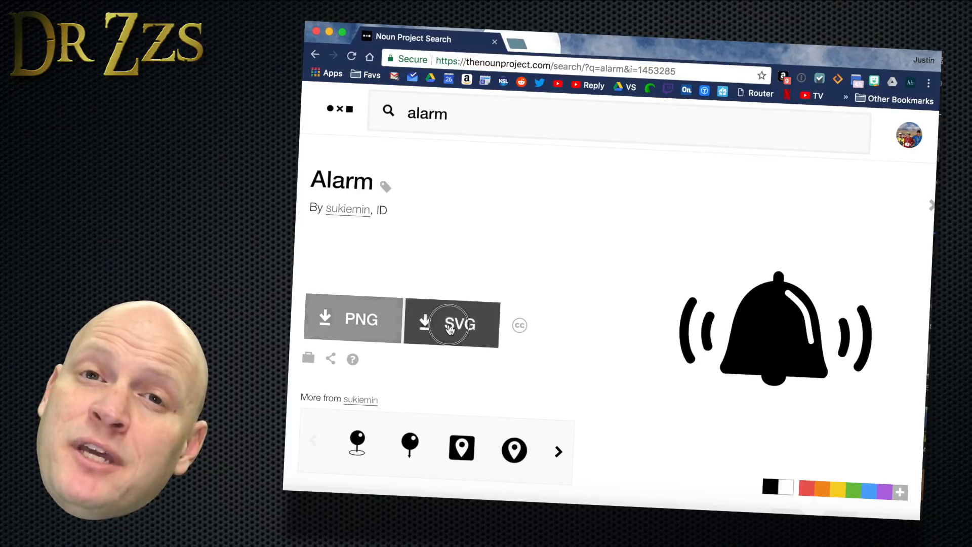
click(453, 319)
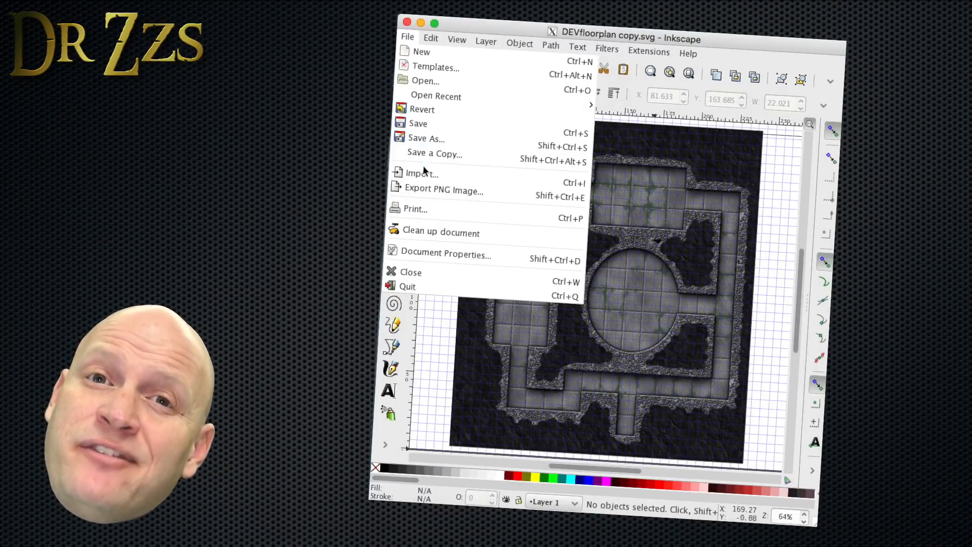
Start importing the downloaded icon files onto the dungeon floorplan.
click(422, 173)
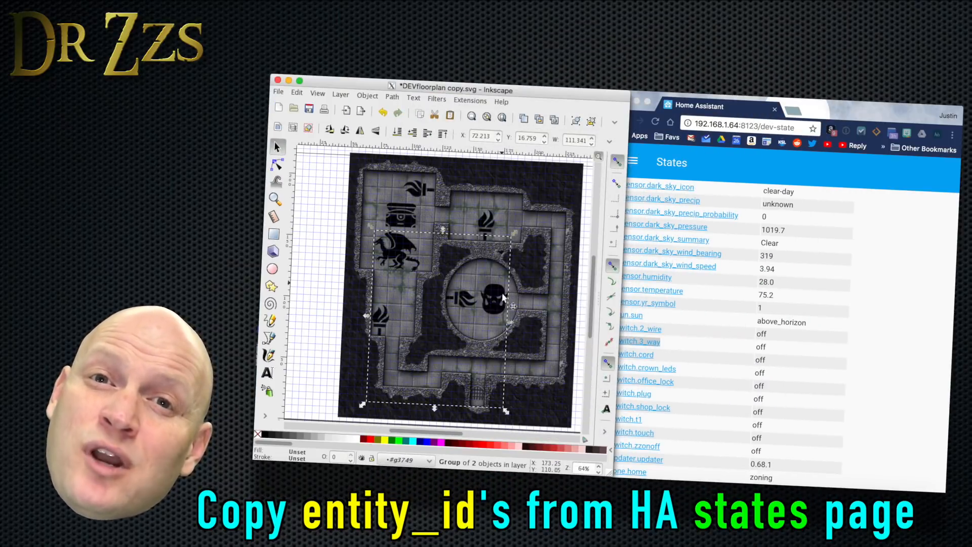
Apply the pasted Home Assistant entity ID to the selected icon and clear the selection.
click(493, 295)
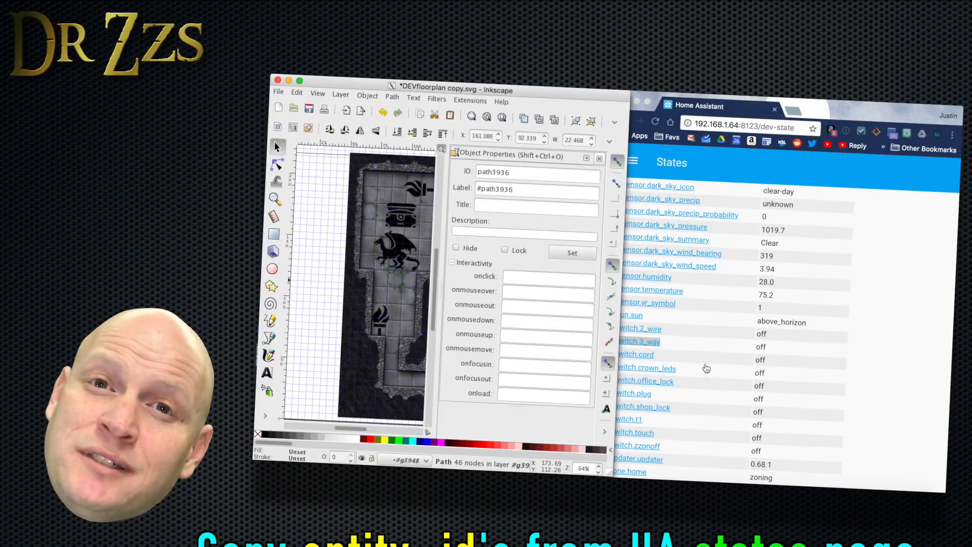
scroll(up, 3)
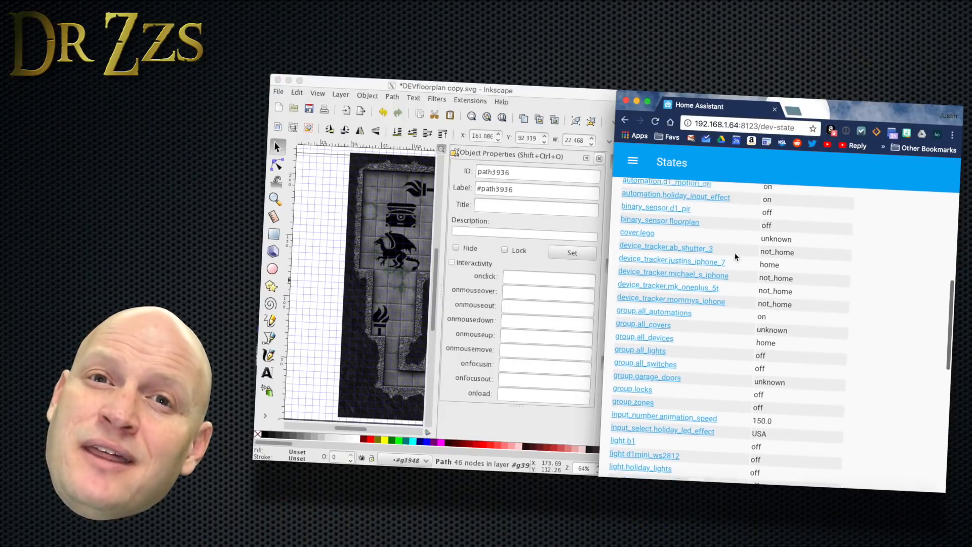
scroll(up, 3)
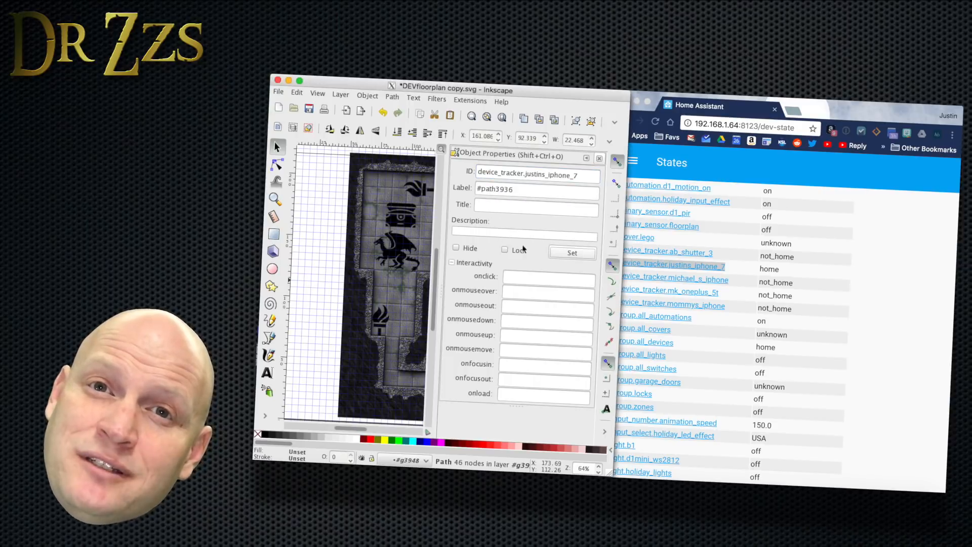
click(403, 214)
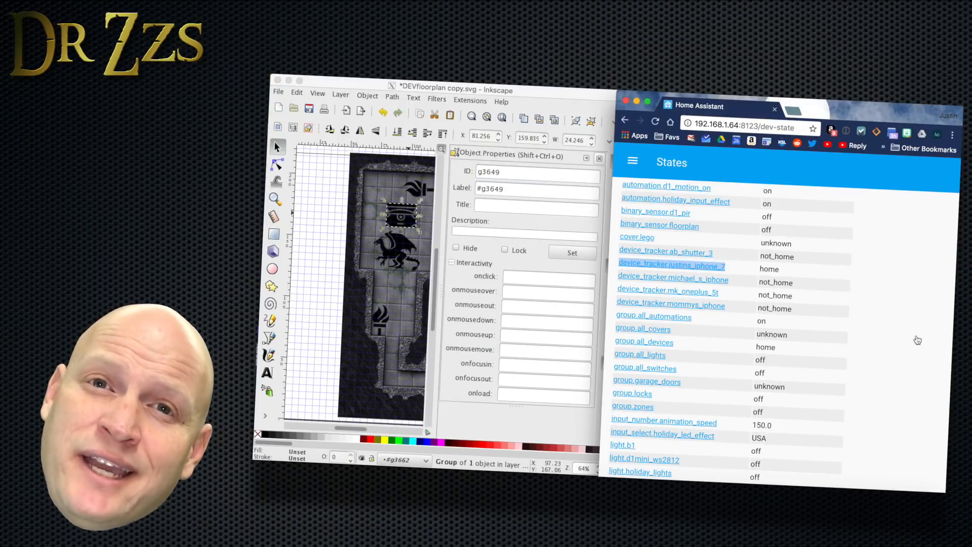
scroll(down, 3)
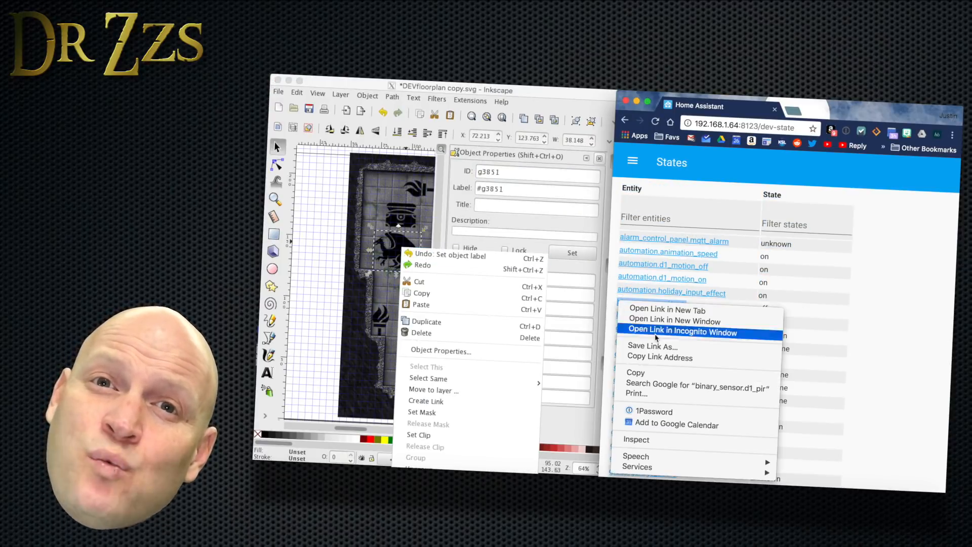
click(331, 319)
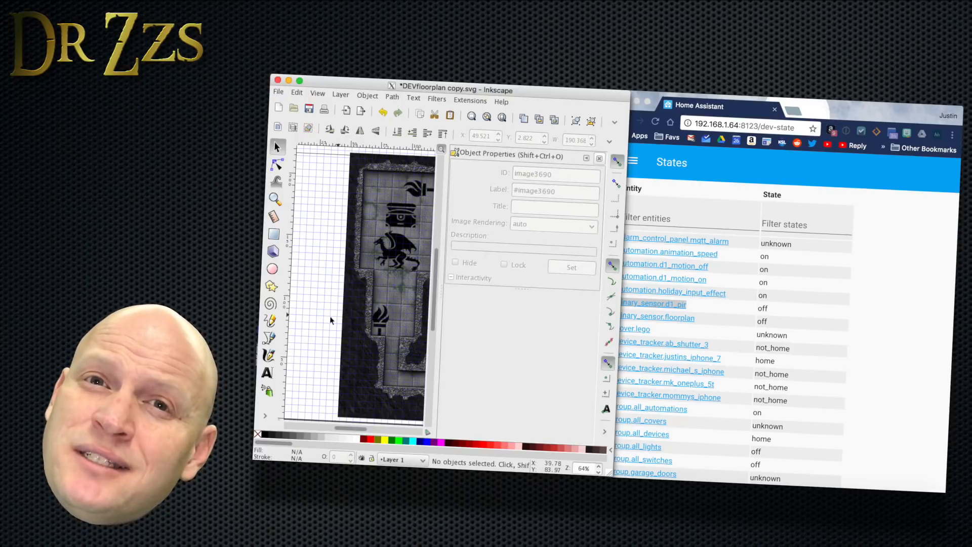
Copy the switch.shop_lock entity ID from the Home Assistant states list.
right_click(441, 291)
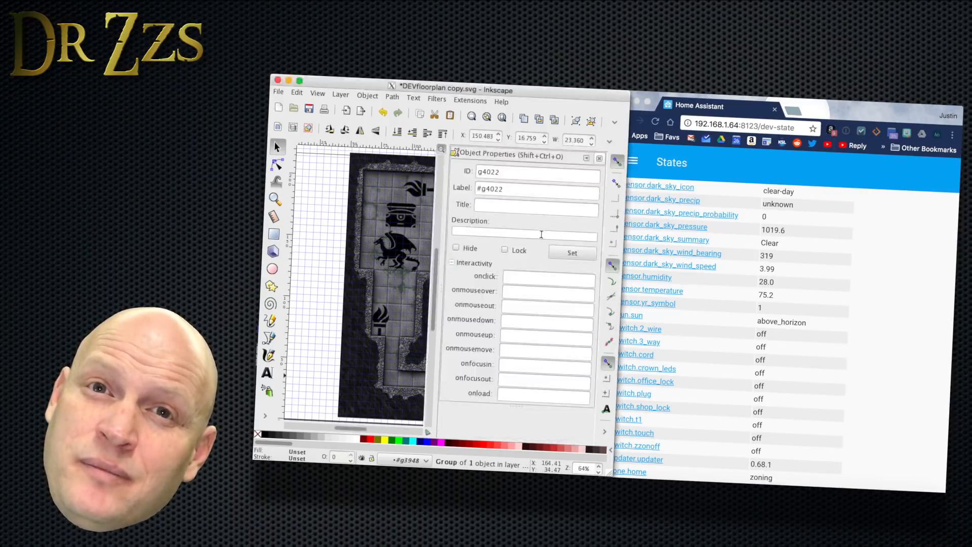
right_click(643, 407)
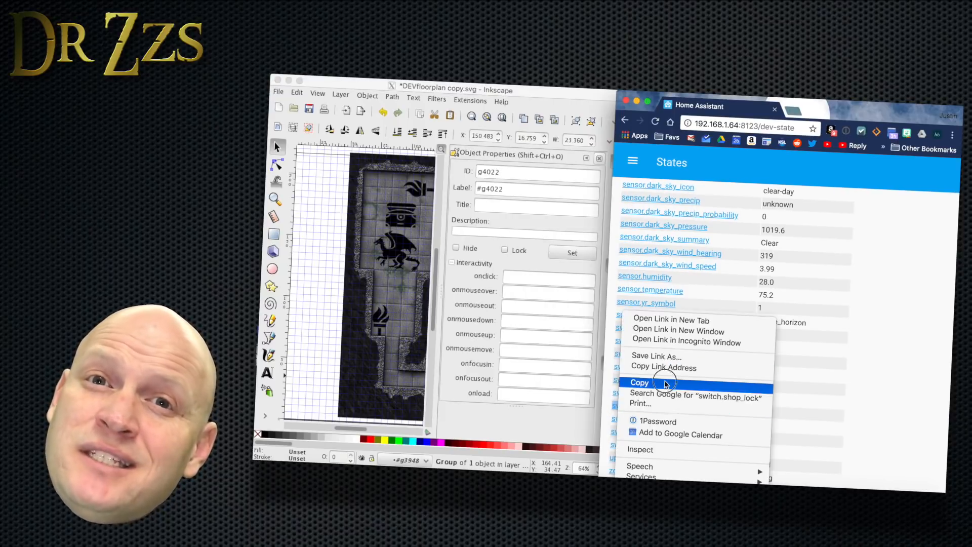
click(639, 382)
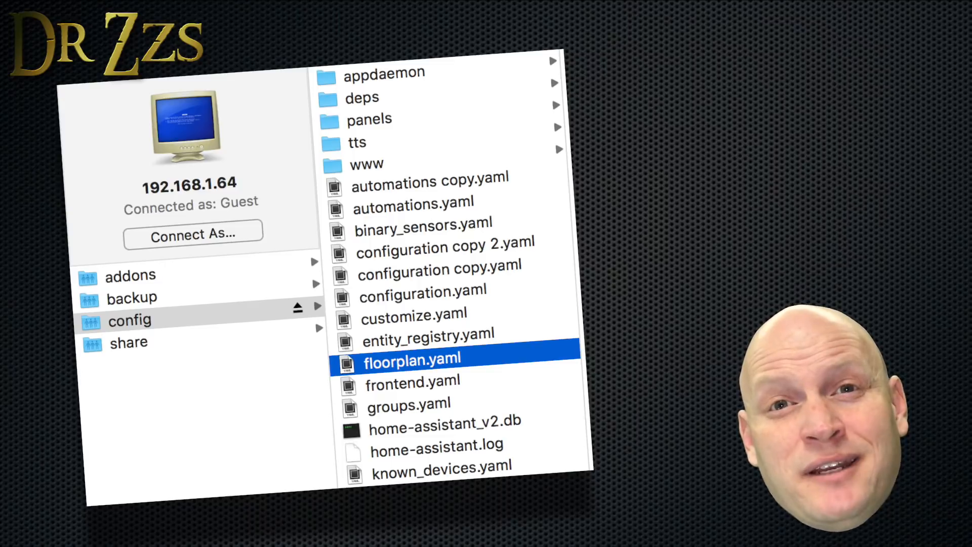
Open floorplan.yaml from the config share in Sublime Text and scroll through its groups.
double_click(412, 358)
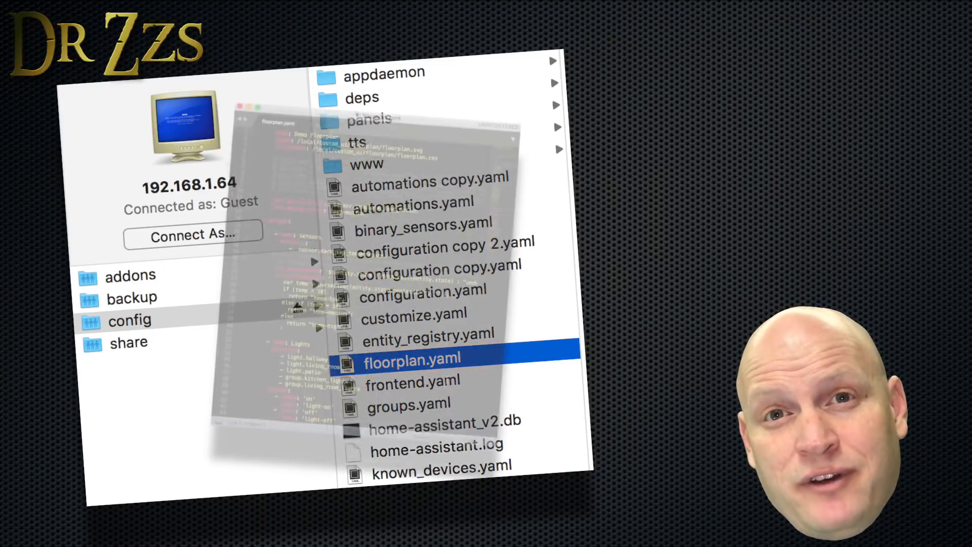
double_click(412, 358)
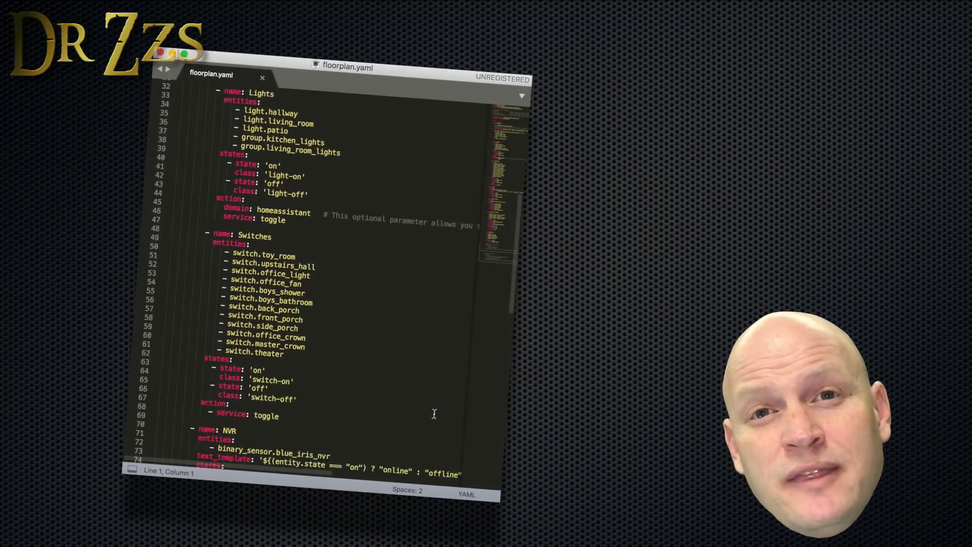
scroll(down, 3)
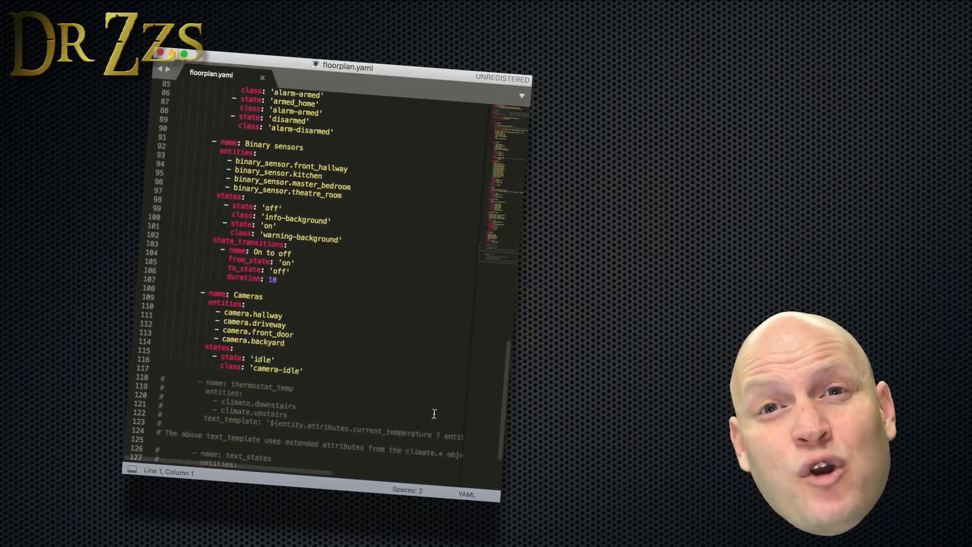
scroll(up, 3)
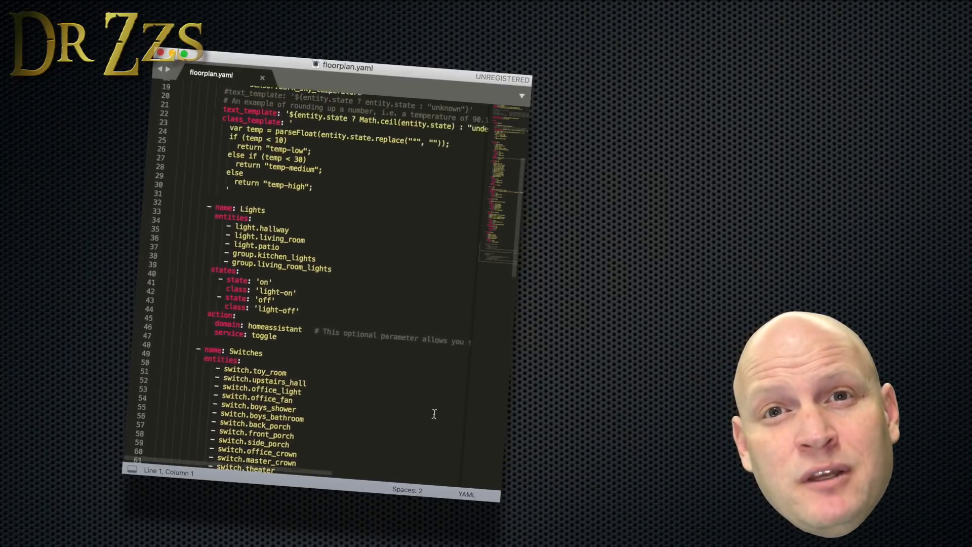
scroll(down, 3)
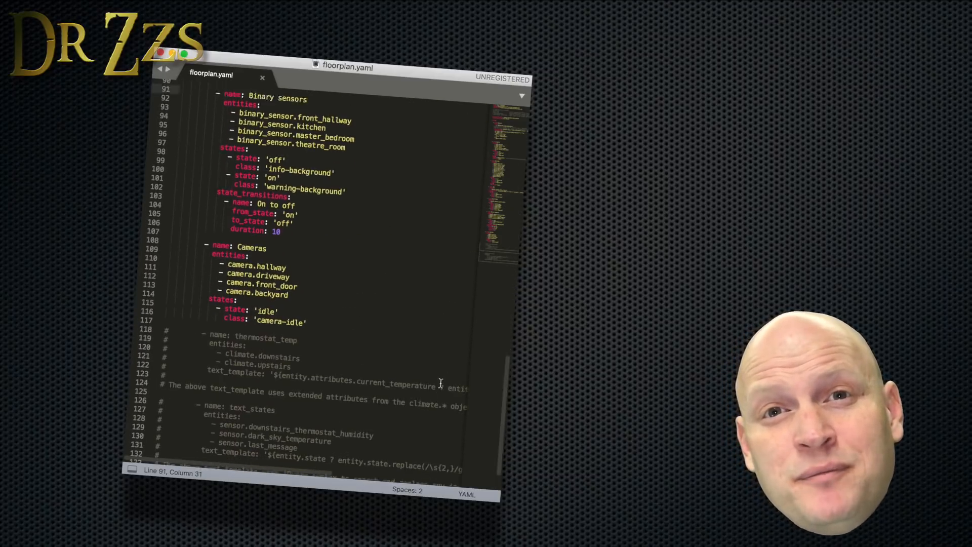
scroll(up, 3)
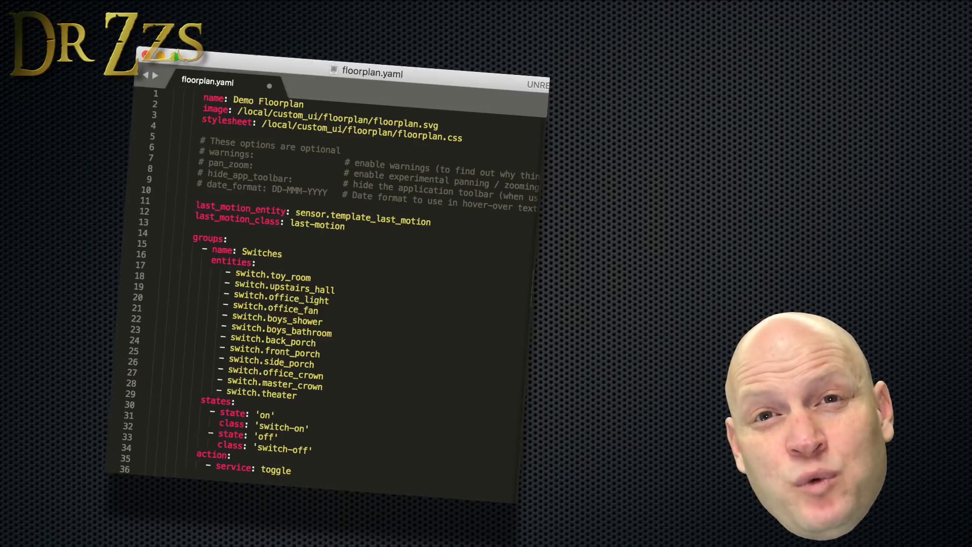
Edit floorplan.yaml's name, image and stylesheet paths and its Switches group with toggle action.
double_click(208, 237)
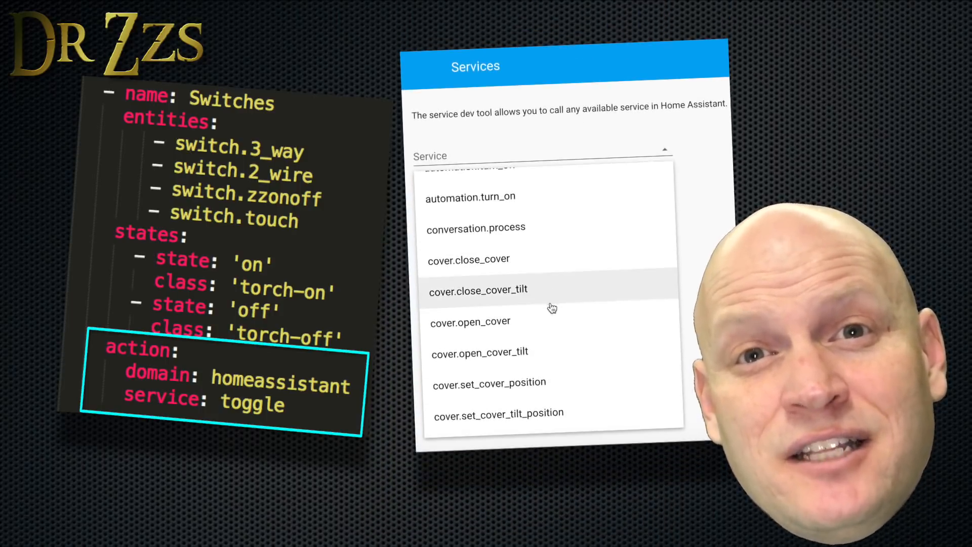
scroll(down, 3)
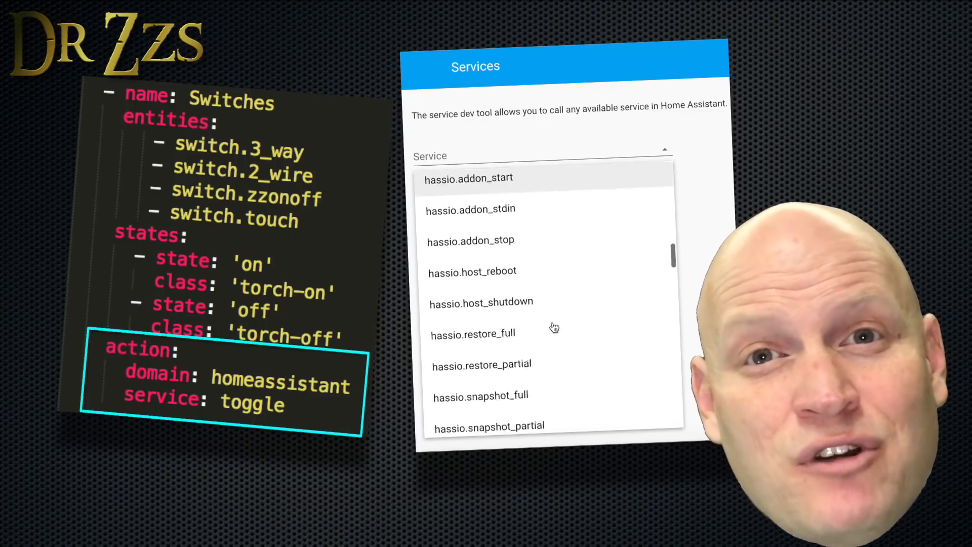
scroll(down, 3)
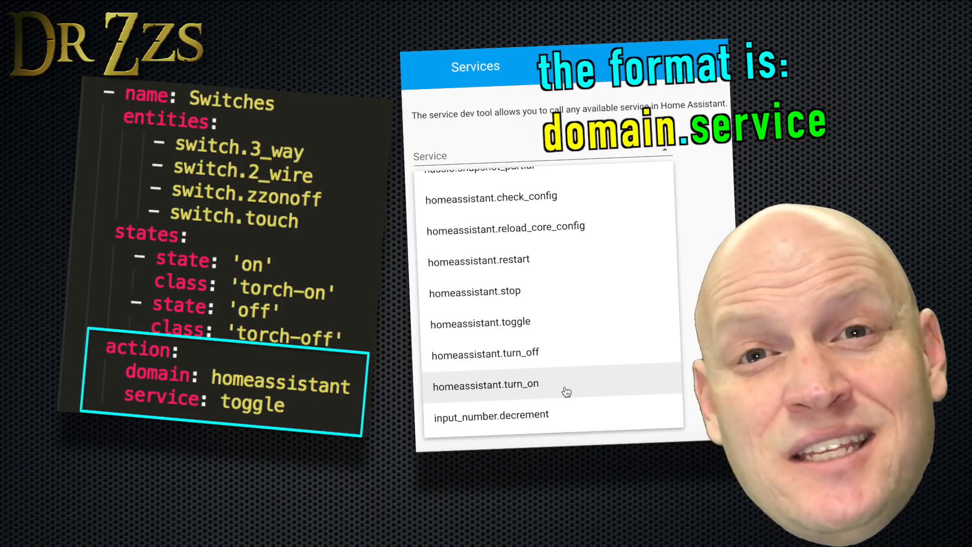
scroll(down, 3)
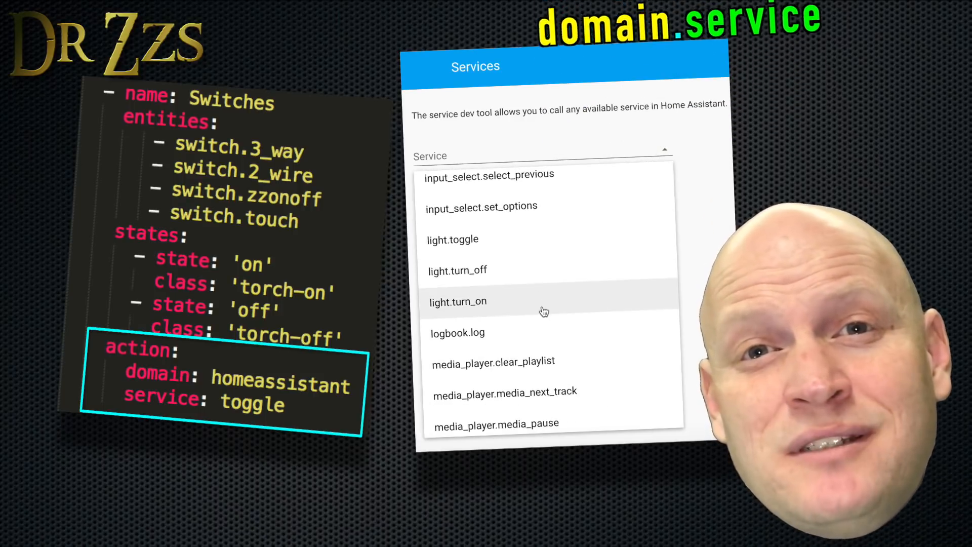
scroll(down, 3)
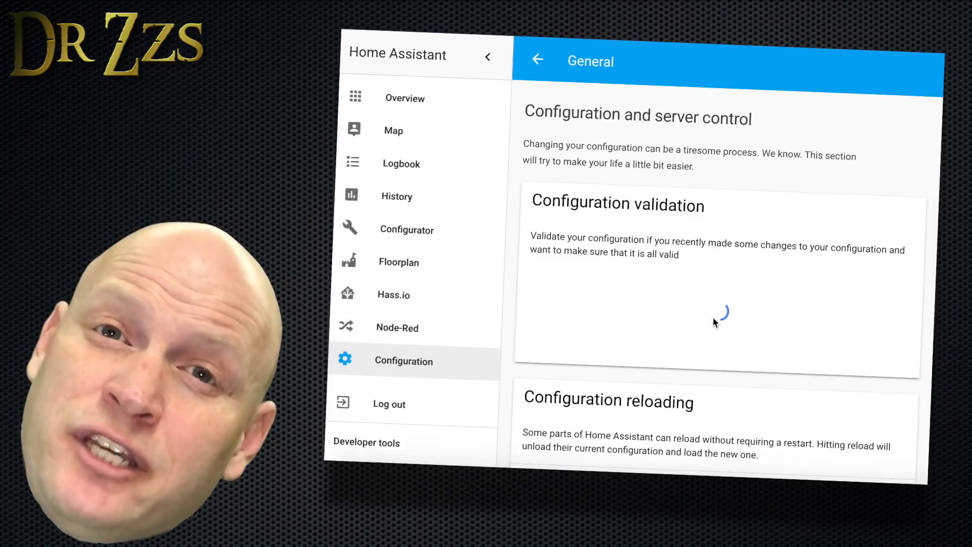
Run Check Config under Configuration > General and review Server management.
click(718, 323)
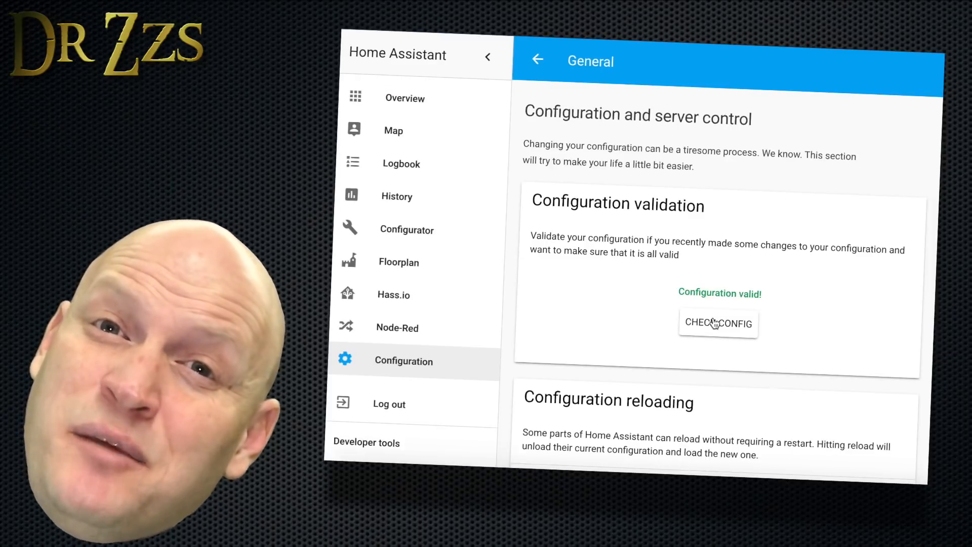
scroll(down, 3)
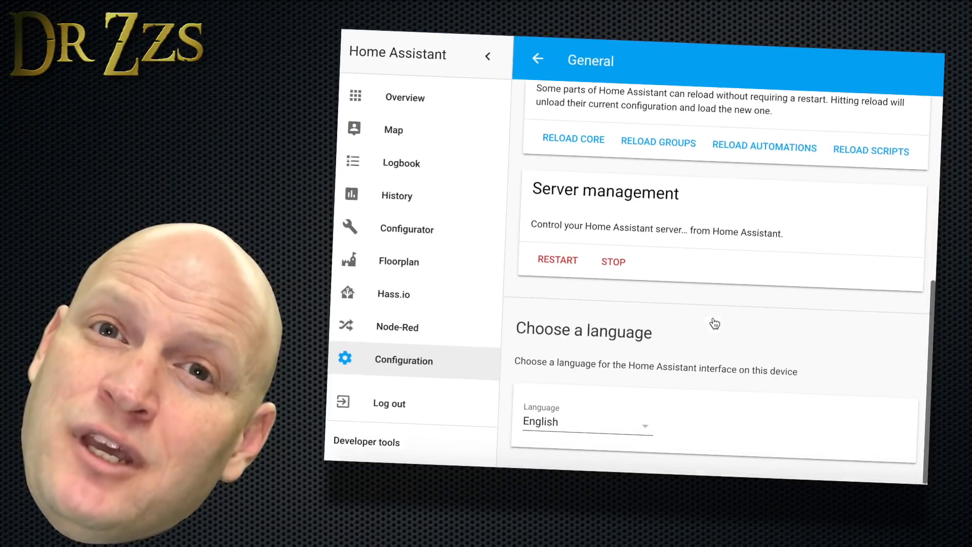
click(556, 260)
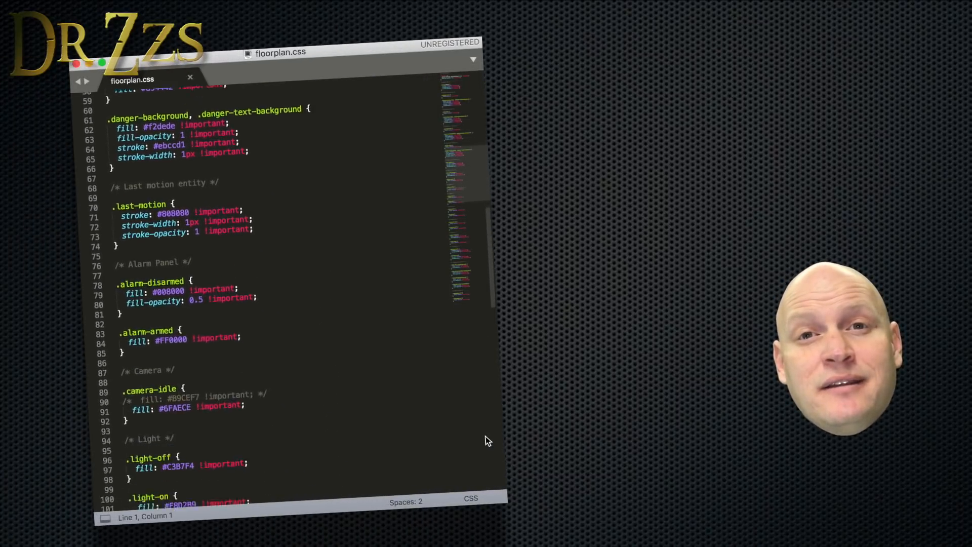
Edit the .alarm, .camera-idle, .light-off and .light-on fill rules in floorplan.css.
scroll(down, 3)
text(hex)
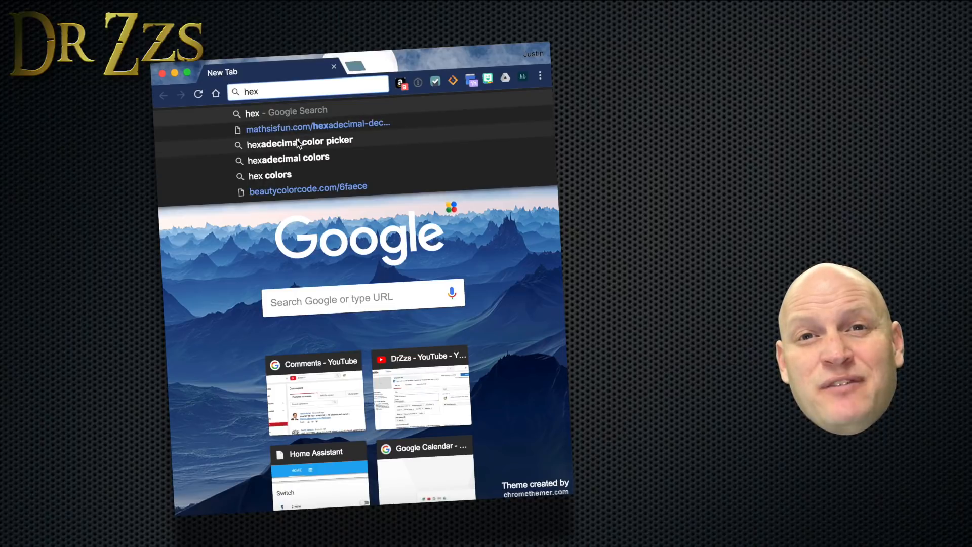
Search Chrome for a hexadecimal color picker to choose state colours.
click(300, 141)
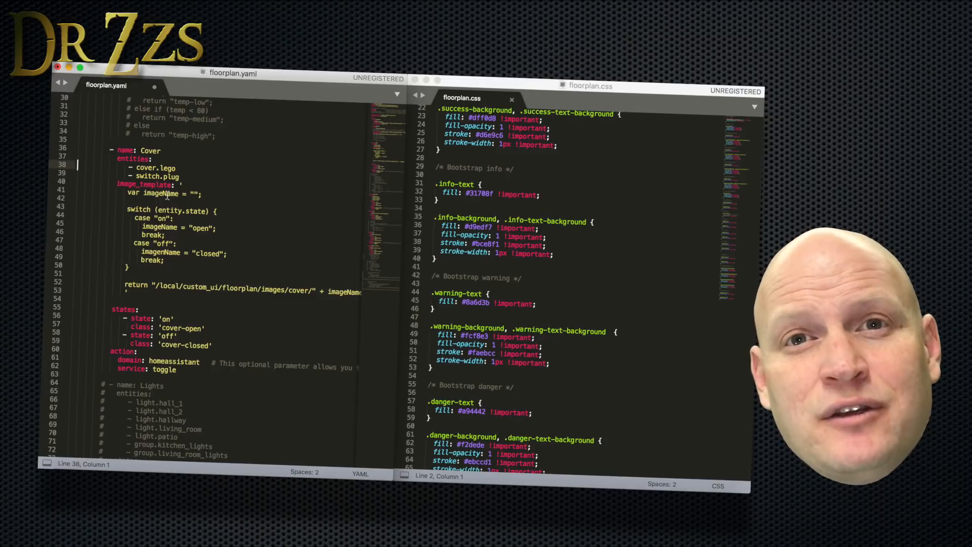
scroll(down, 3)
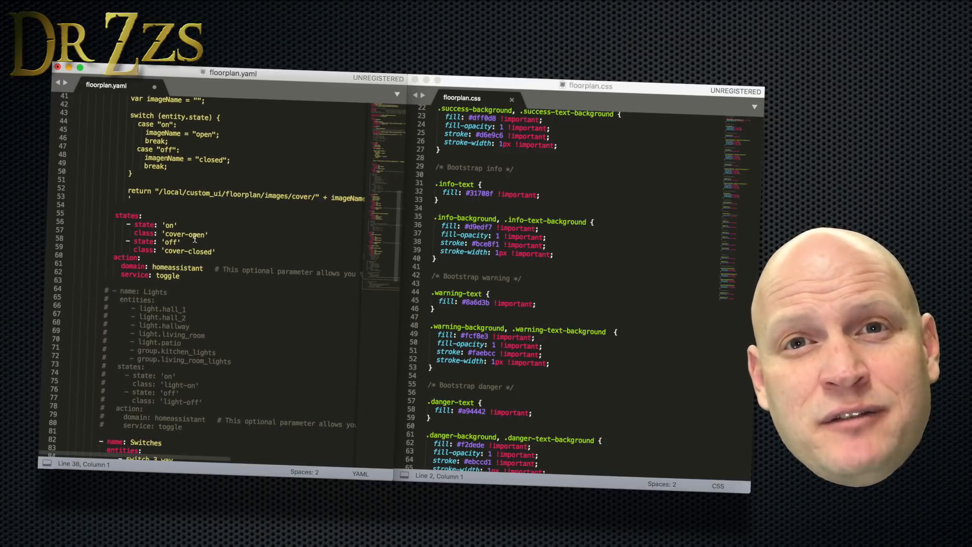
scroll(down, 3)
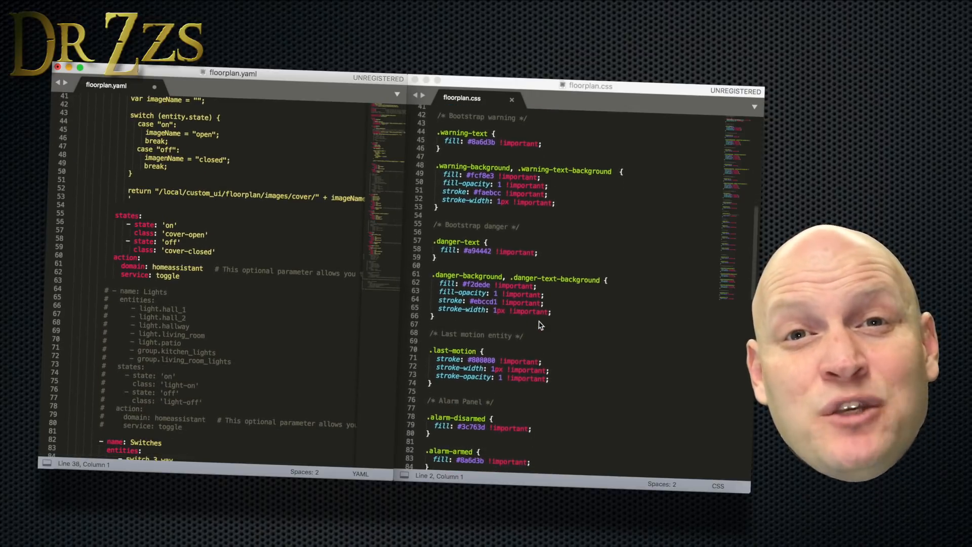
scroll(down, 3)
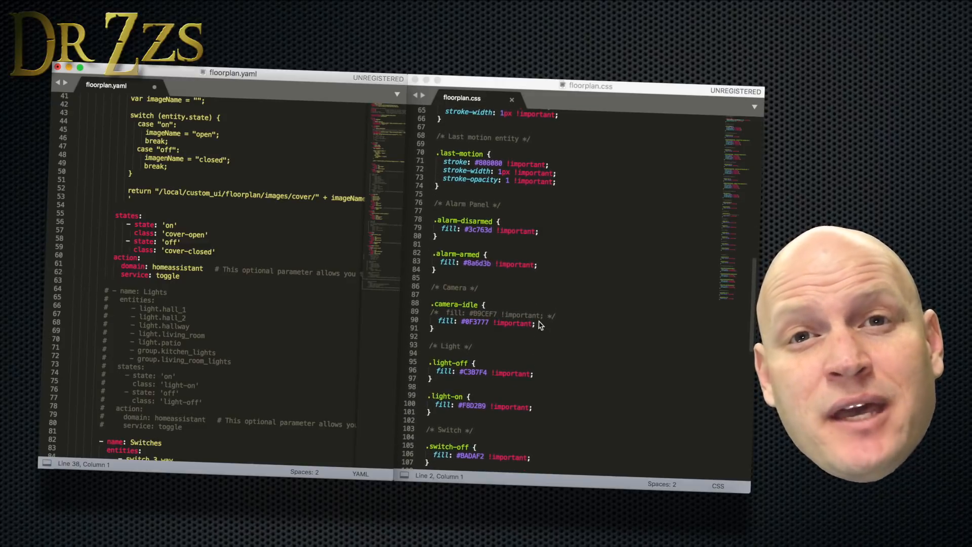
scroll(down, 3)
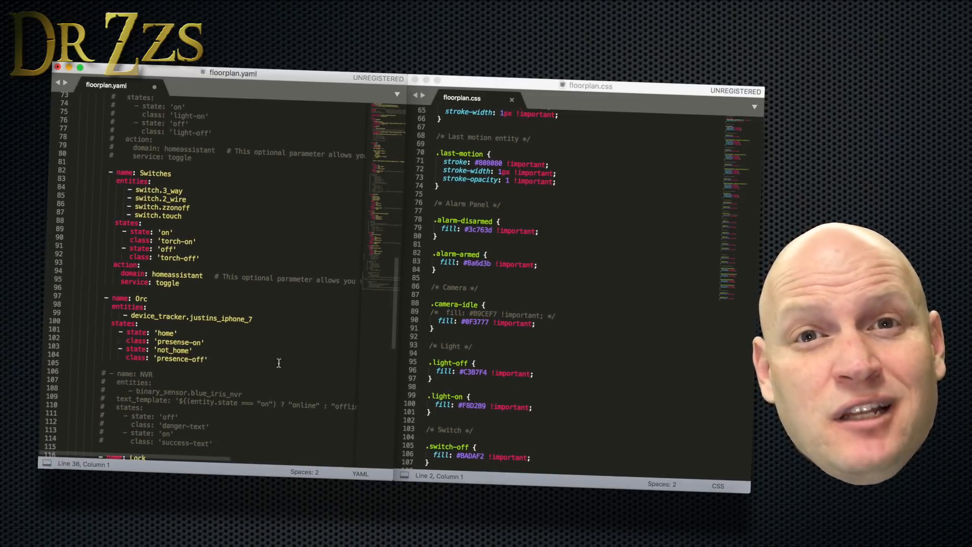
scroll(down, 3)
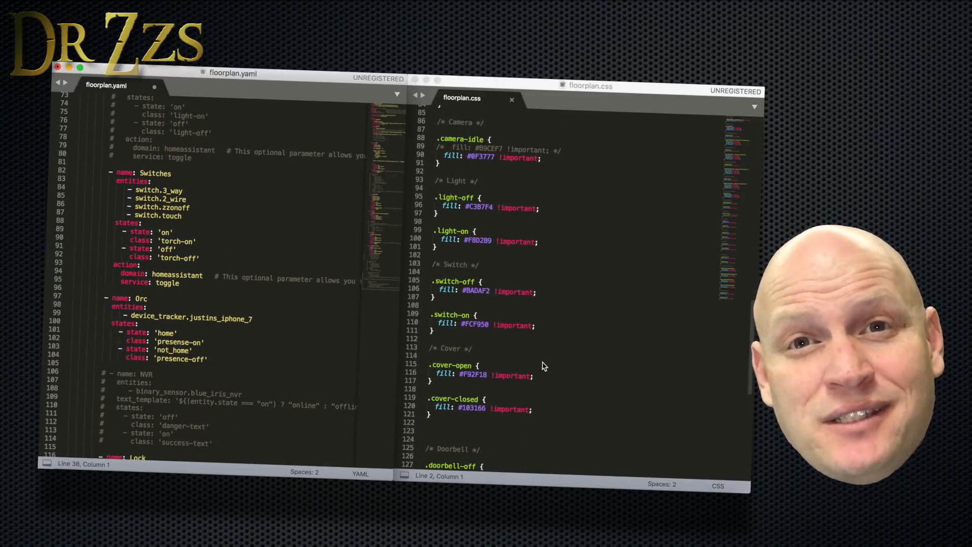